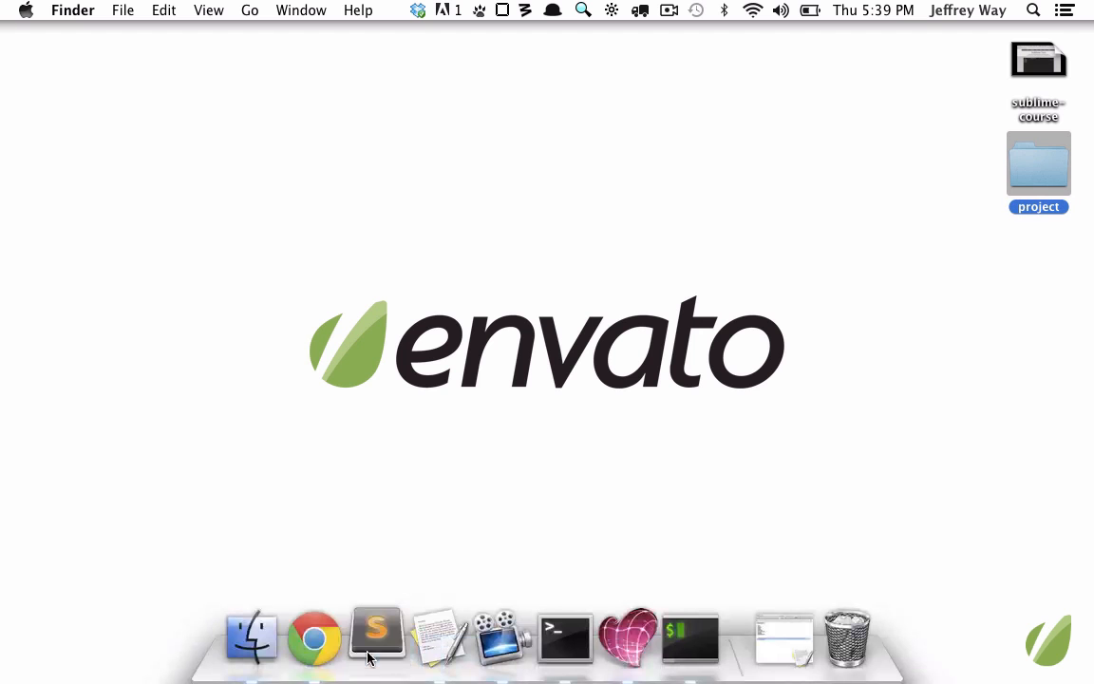
# - Launch Sublime Text with main.css and index.html open as tabs, and hide the sidebar
pyautogui.click(376, 636)
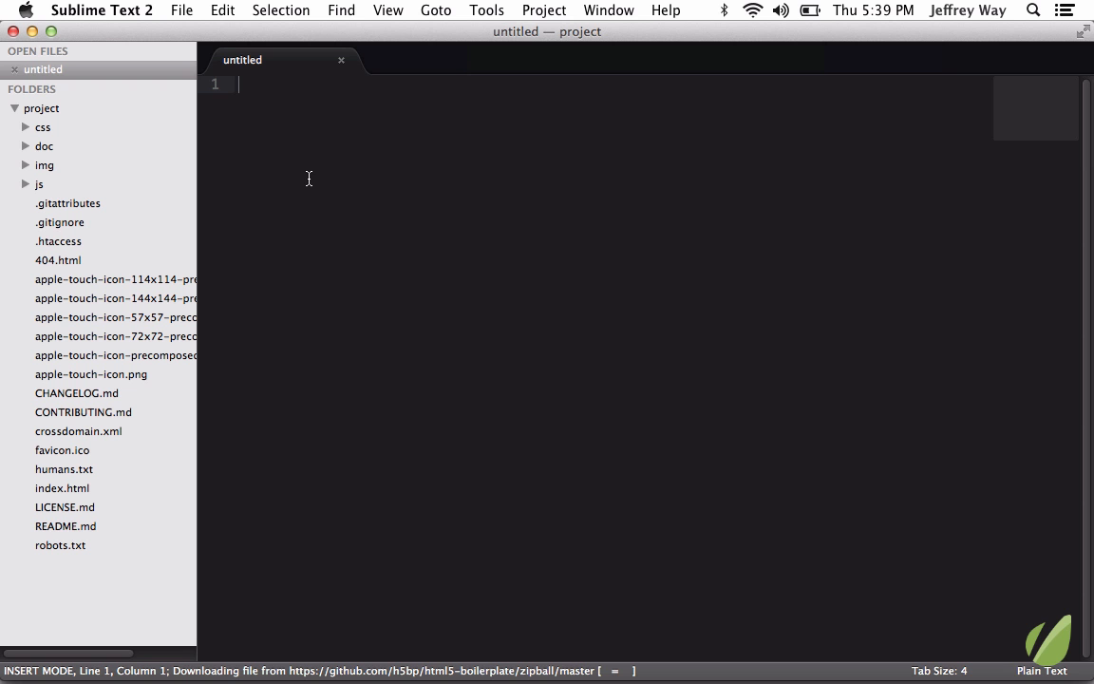
pyautogui.press('cmd+b')
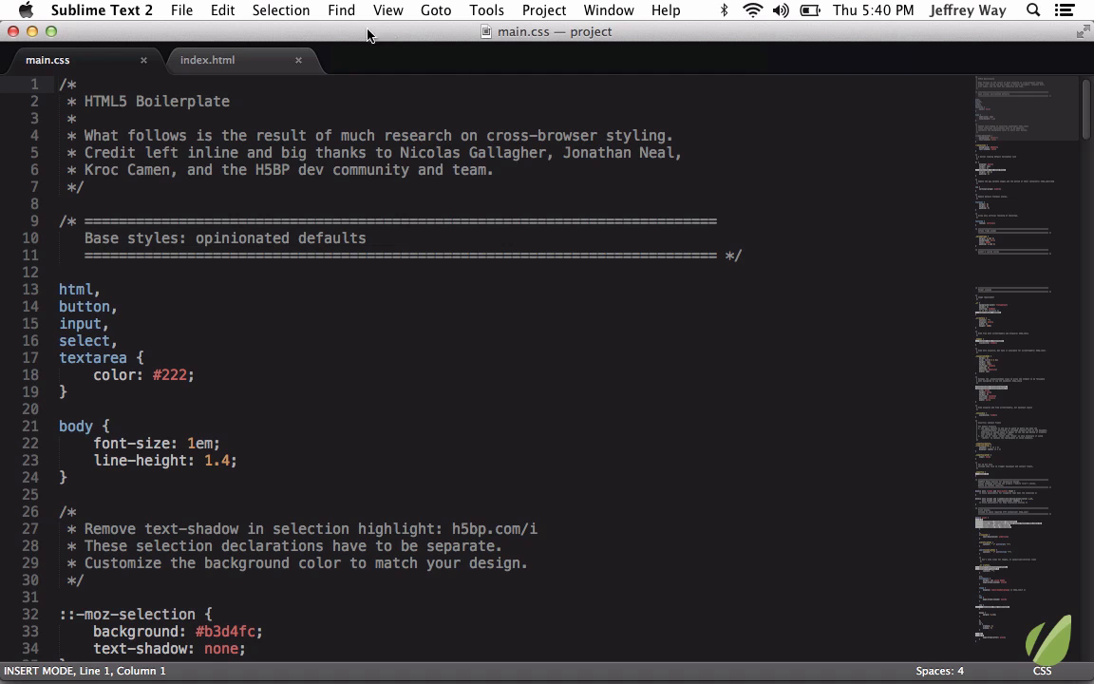
# - Try the View > Layout options, then settle on a two-column split with main.css left
pyautogui.click(387, 10)
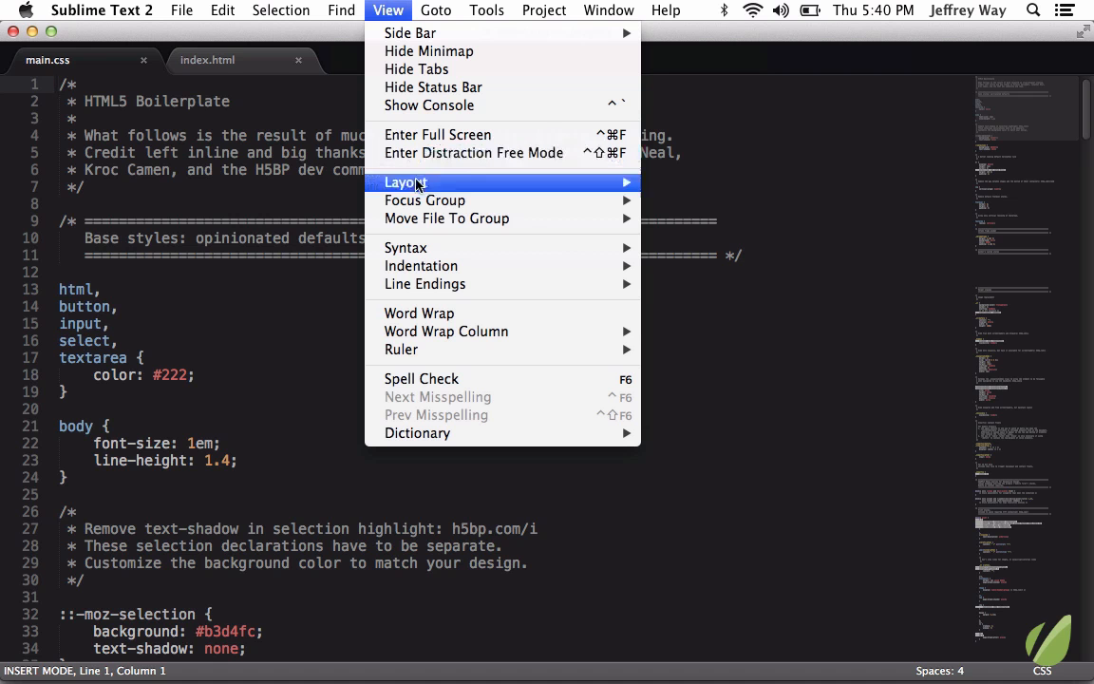
pyautogui.moveTo(406, 181)
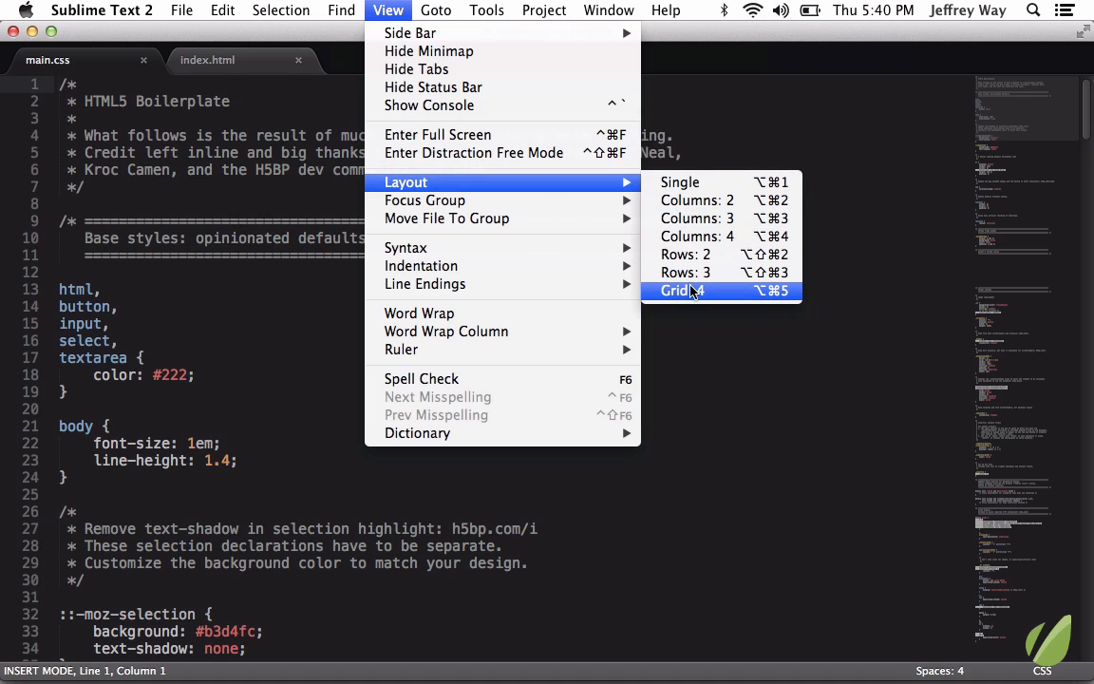
pyautogui.moveTo(699, 199)
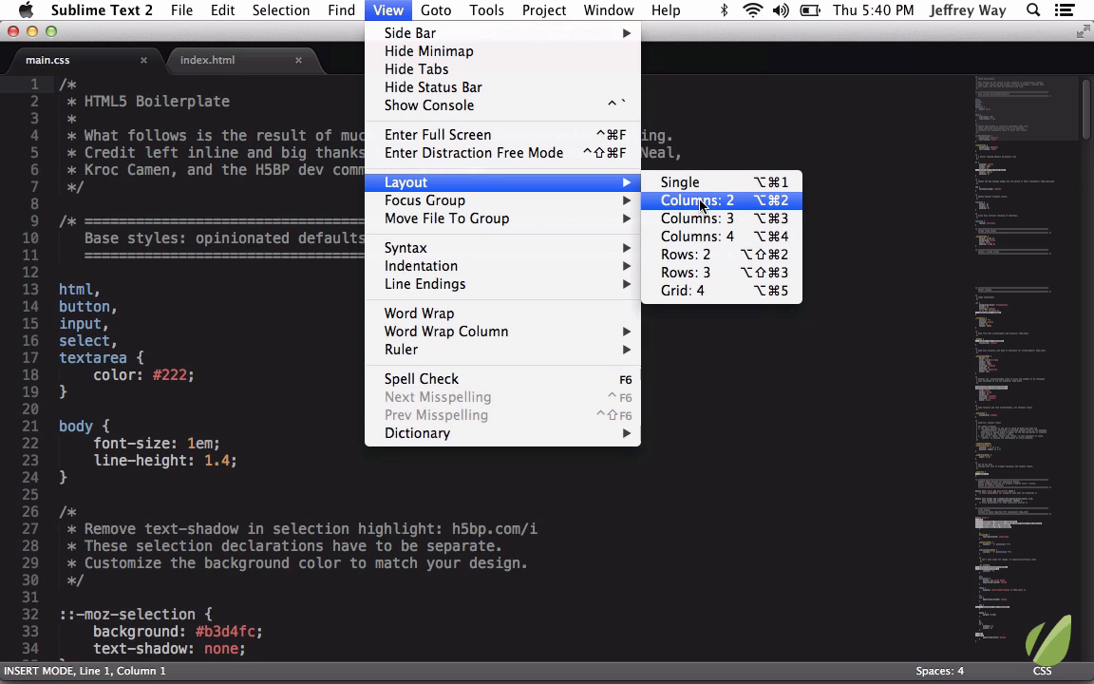
pyautogui.moveTo(681, 182)
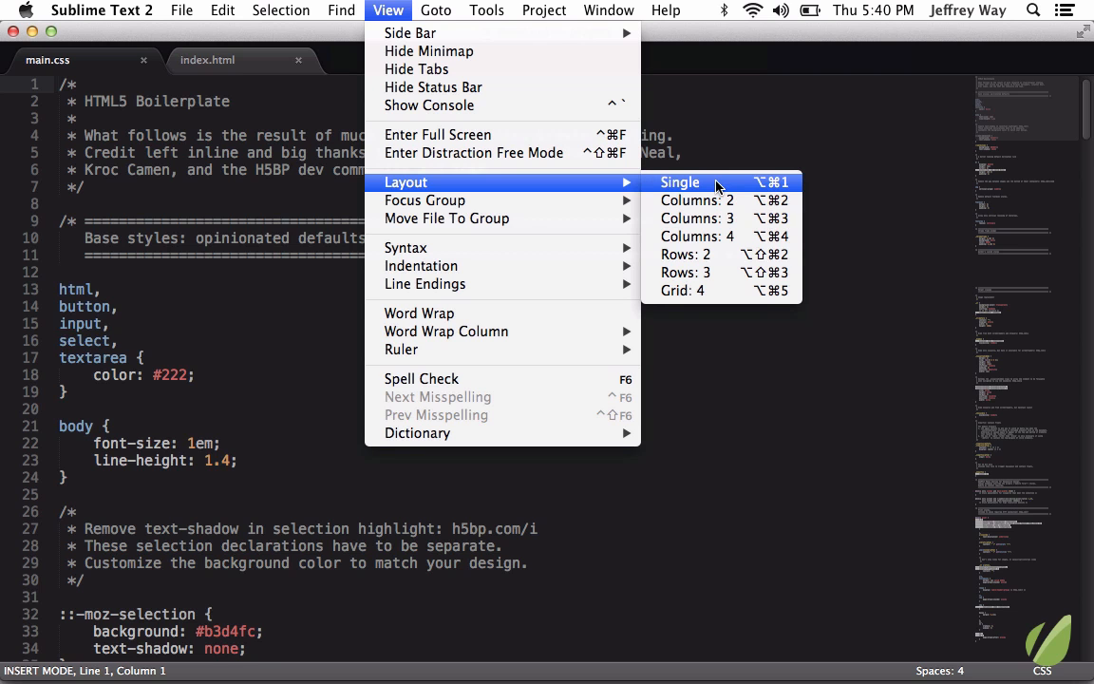
pyautogui.click(681, 182)
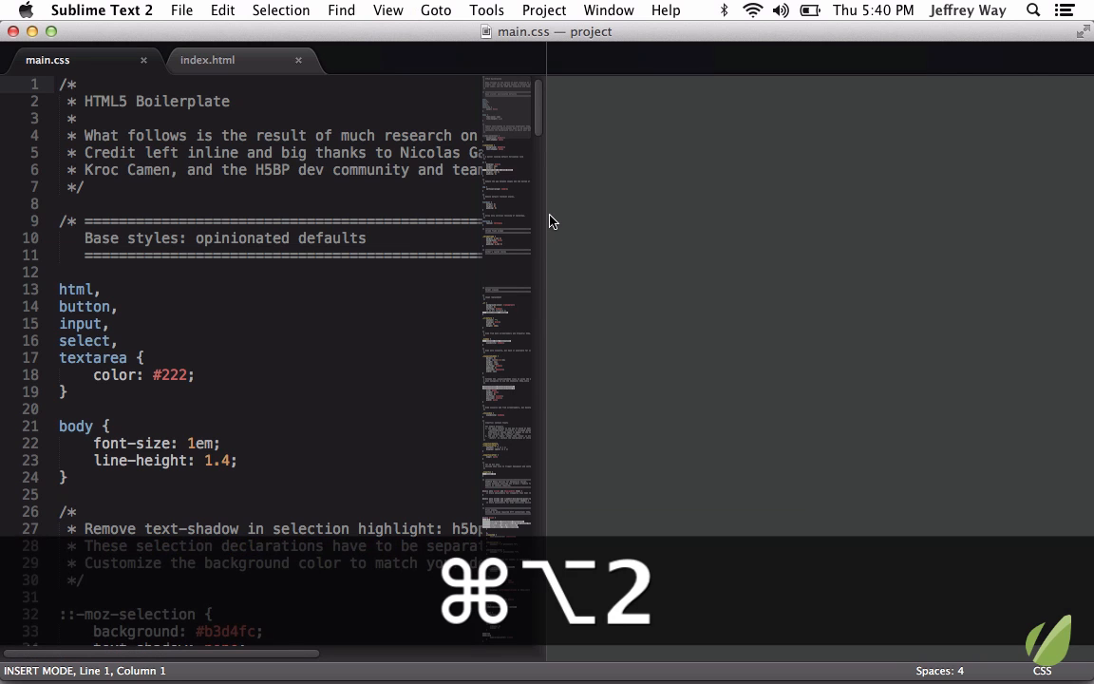
pyautogui.press('cmd+alt+3')
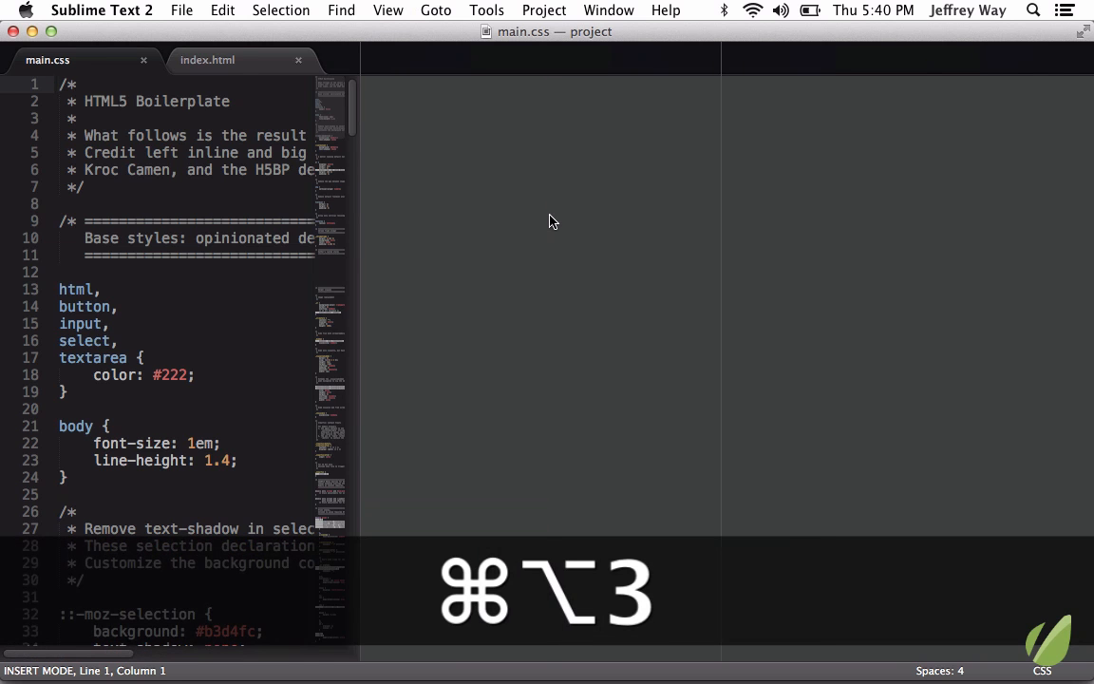
pyautogui.press('cmd+alt+5')
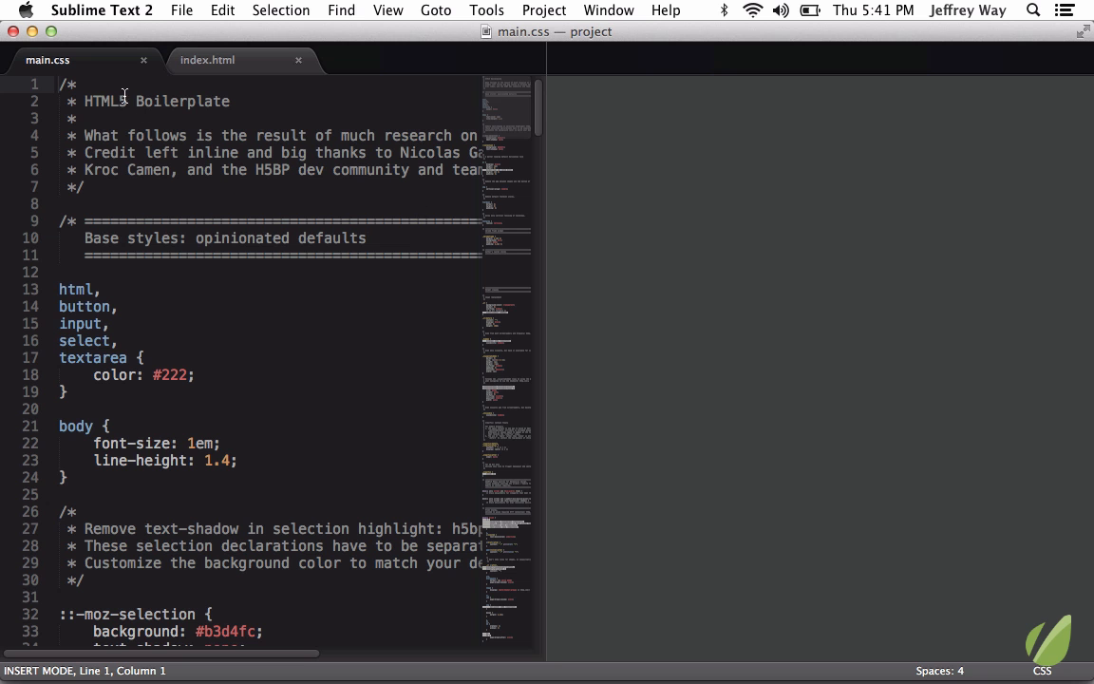
pyautogui.moveTo(47, 59)
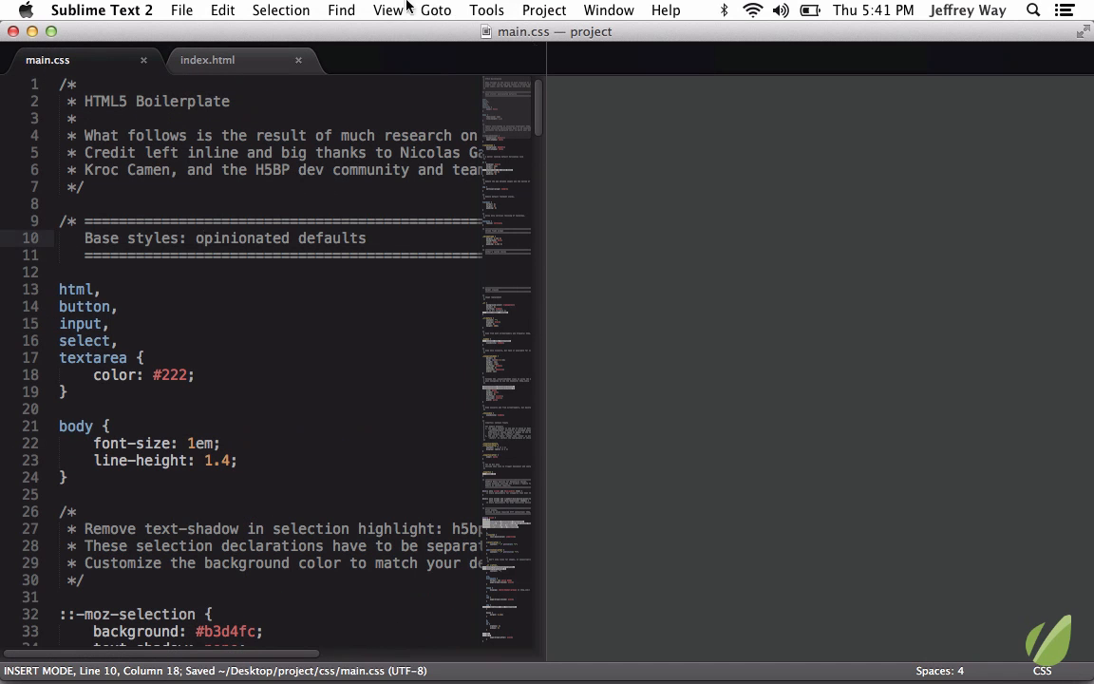
# - Send main.css to Group 2 via View > Move File To Group
pyautogui.click(387, 10)
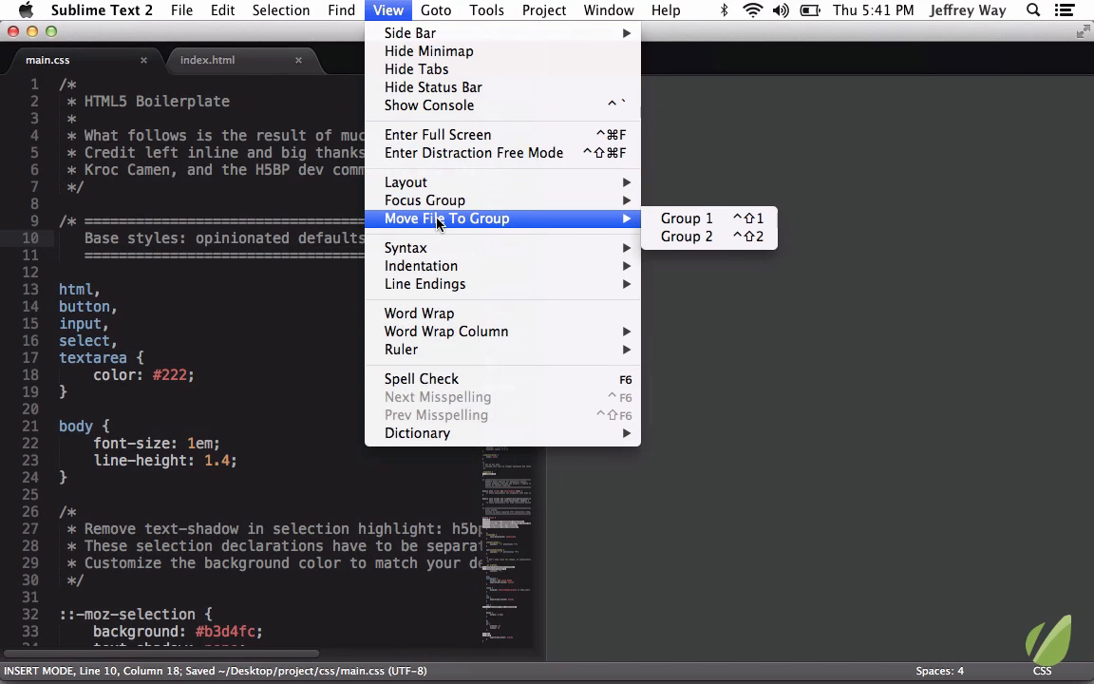
pyautogui.moveTo(686, 236)
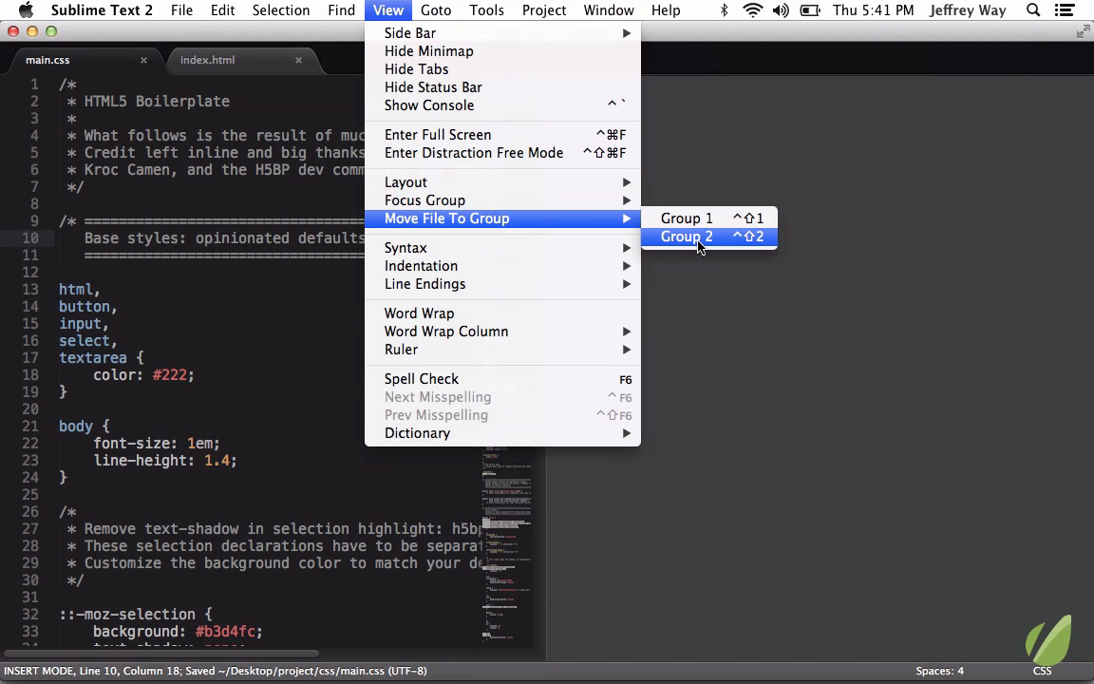
pyautogui.click(686, 236)
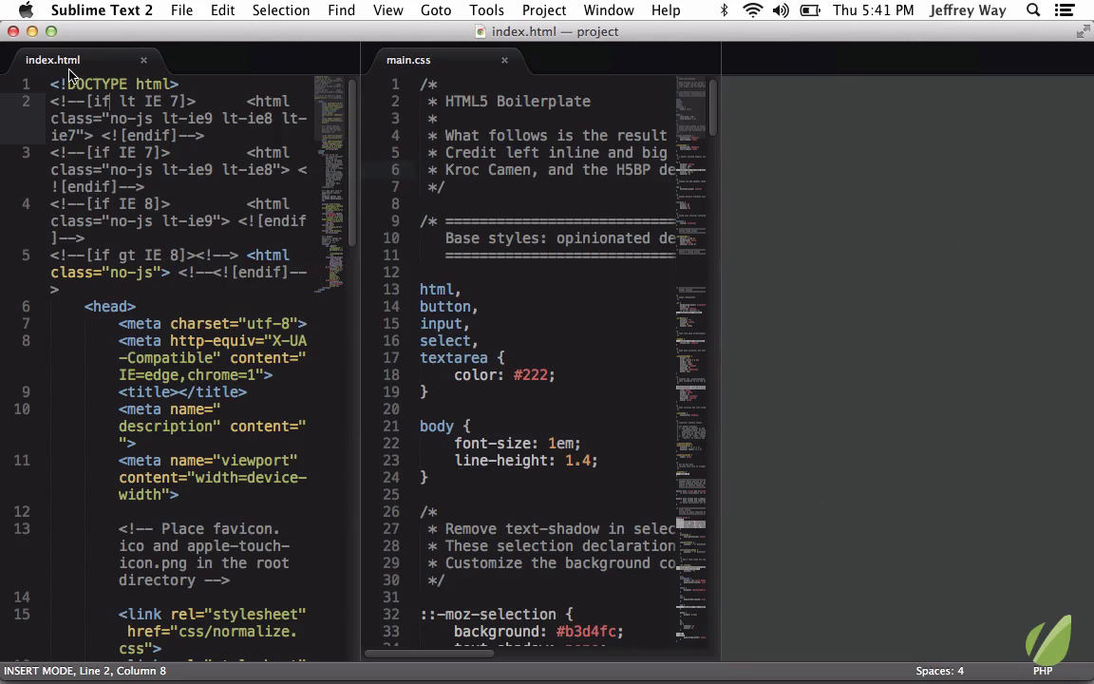
pyautogui.moveTo(874, 90)
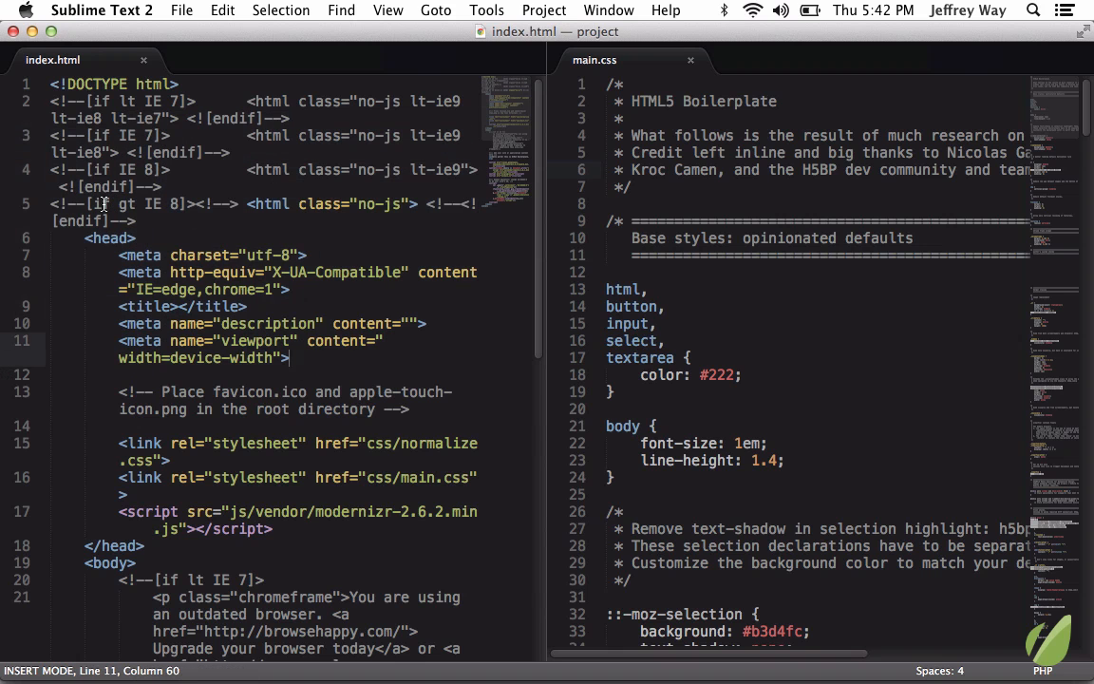
# - Move index.html and main.css between groups so main.css sits in the left pane
pyautogui.click(159, 254)
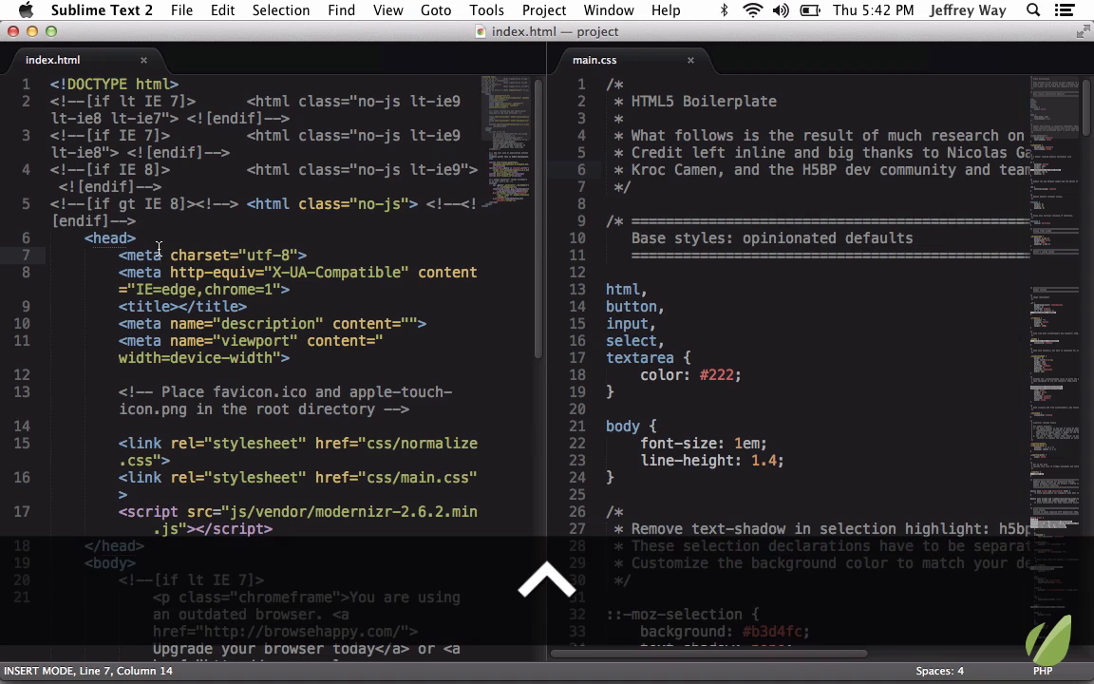
pyautogui.write('a')
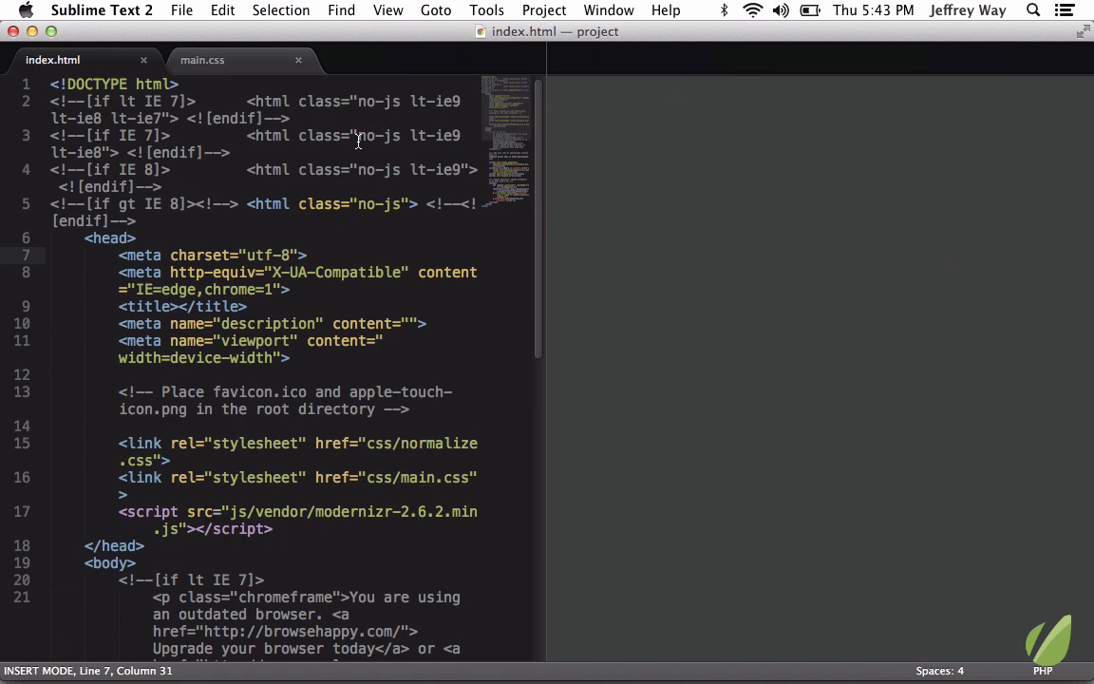
pyautogui.moveTo(336, 104)
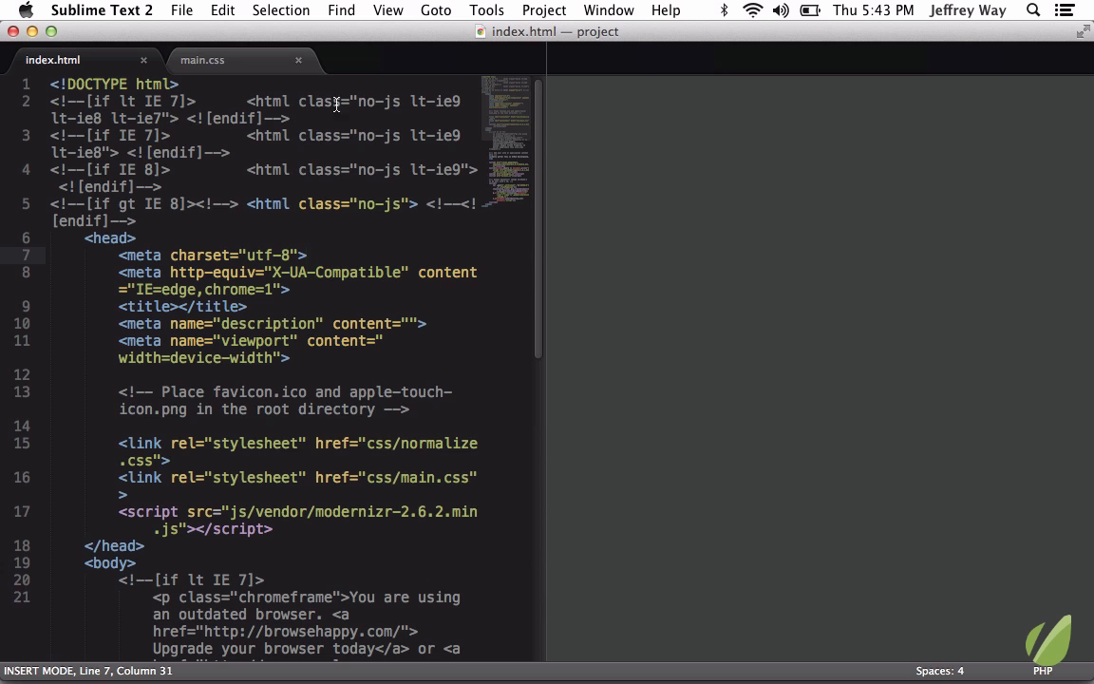
pyautogui.moveTo(194, 57)
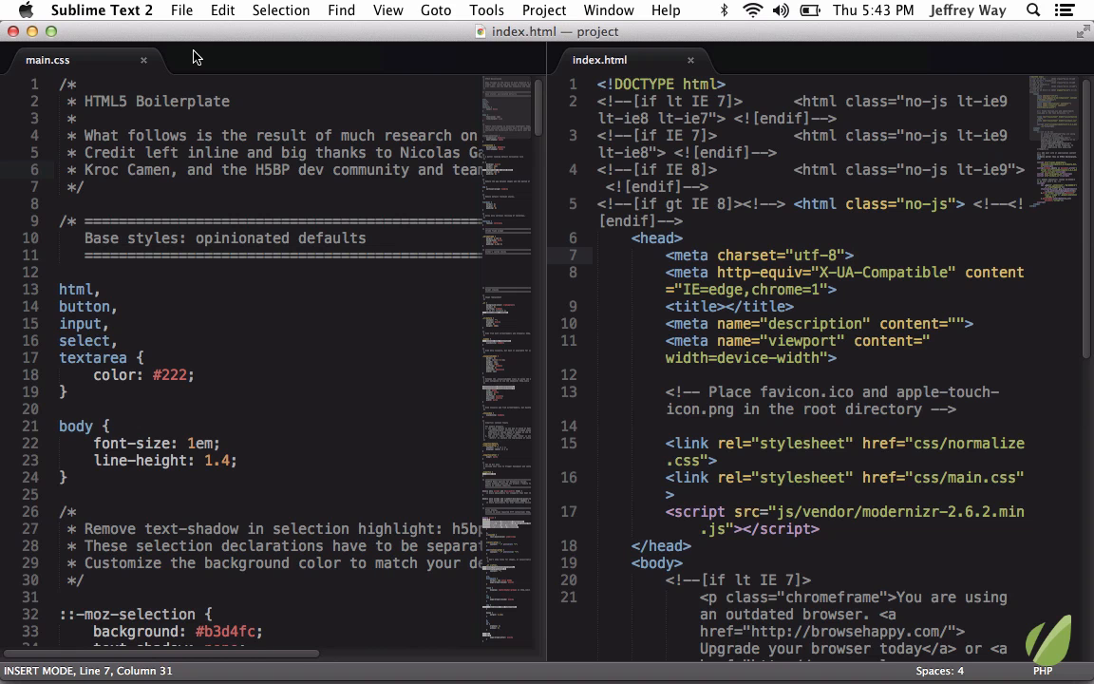
pyautogui.moveTo(285, 191)
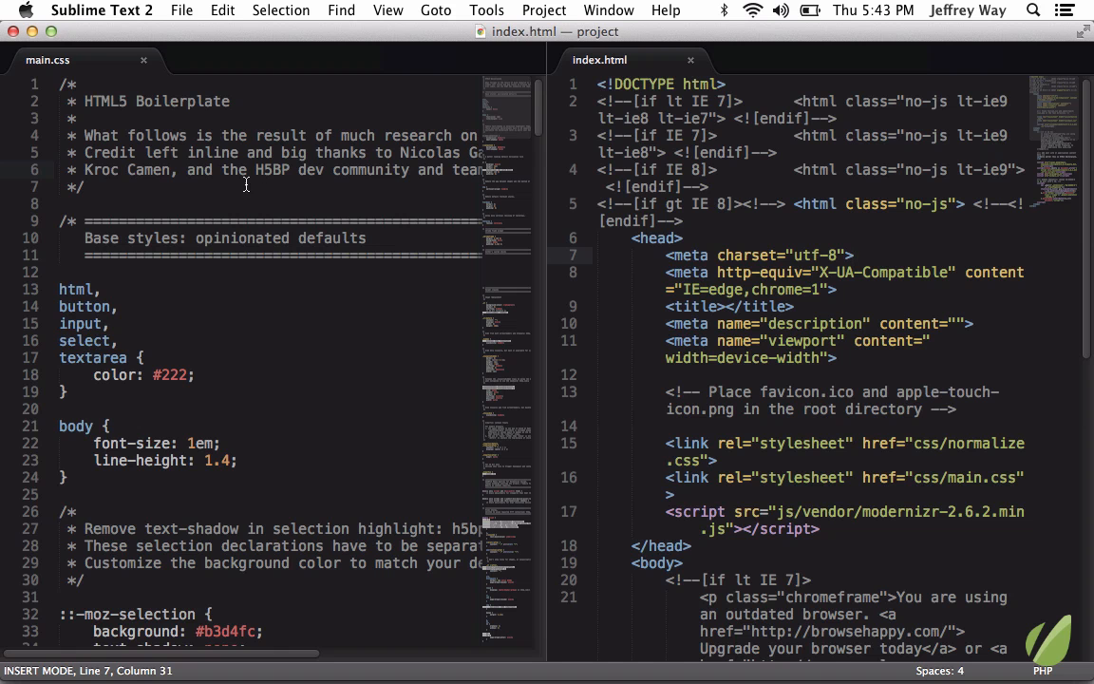
# - Focus main.css and shift the pane divider so index.html gets the wider pane
pyautogui.click(238, 461)
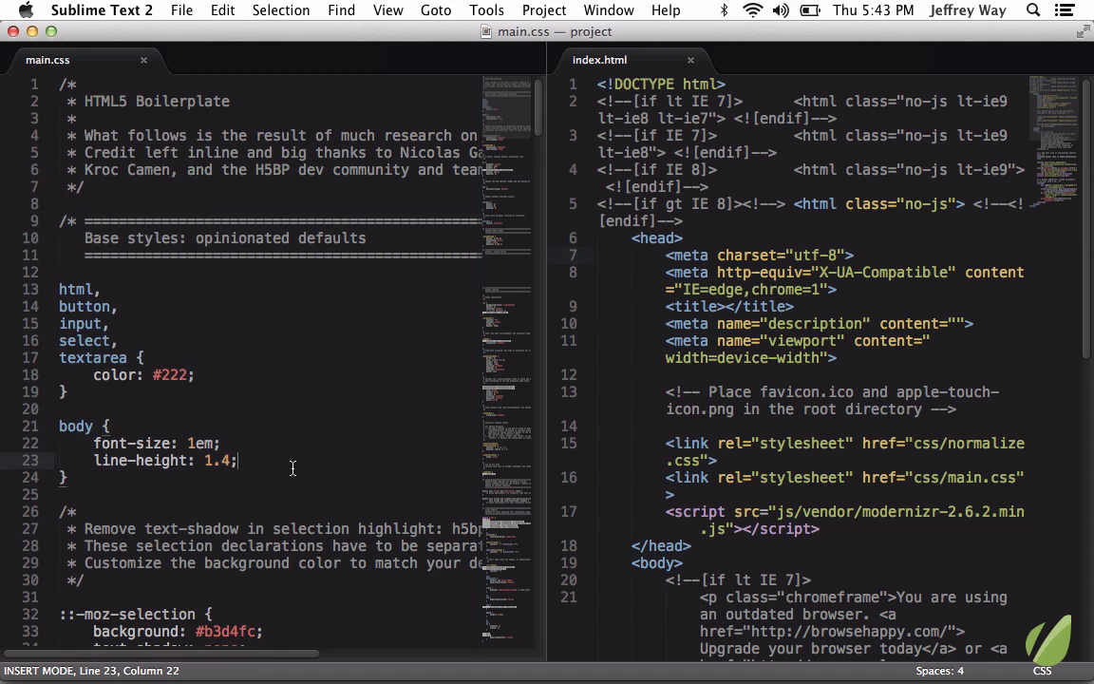
pyautogui.moveTo(253, 475)
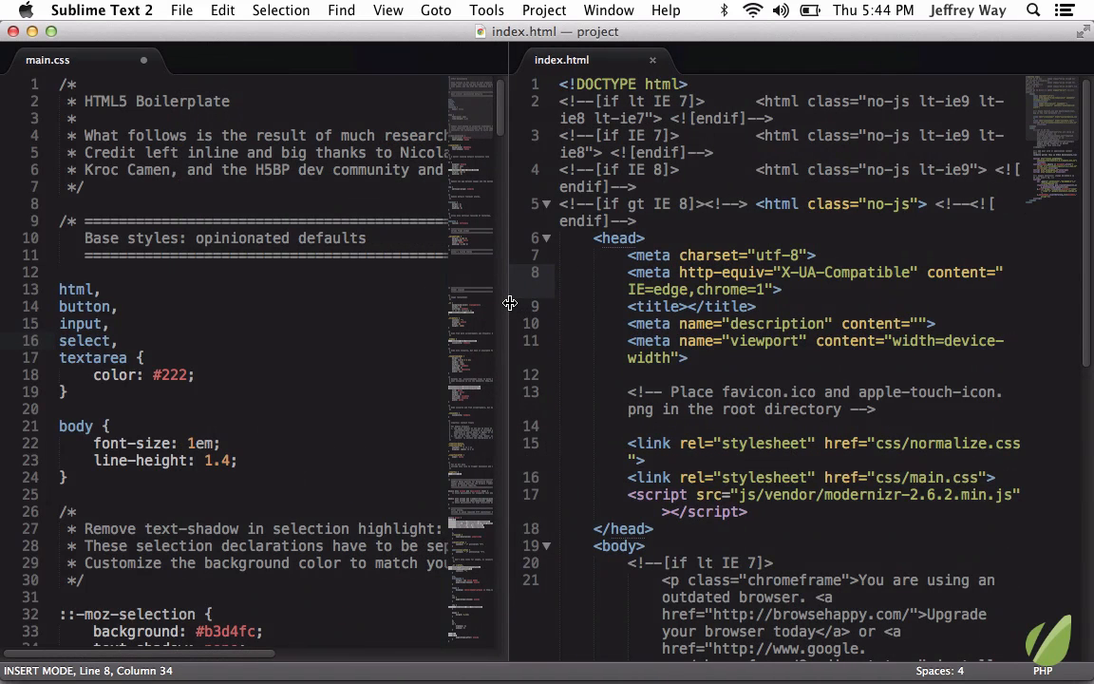
pyautogui.click(102, 10)
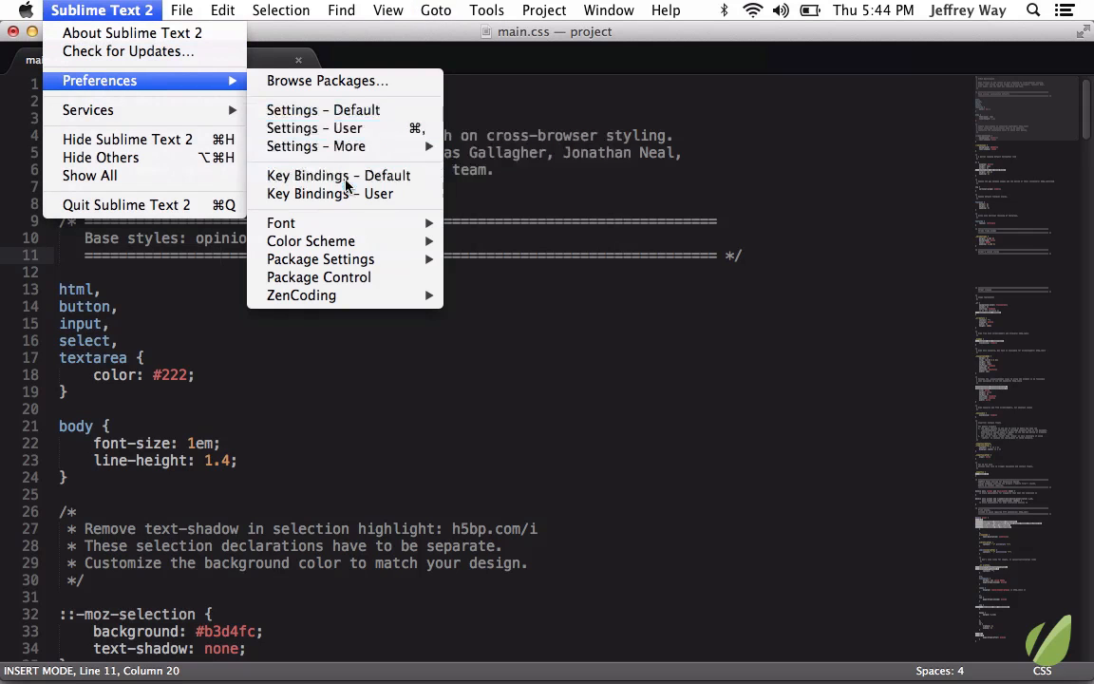
pyautogui.click(338, 174)
pyautogui.write('group')
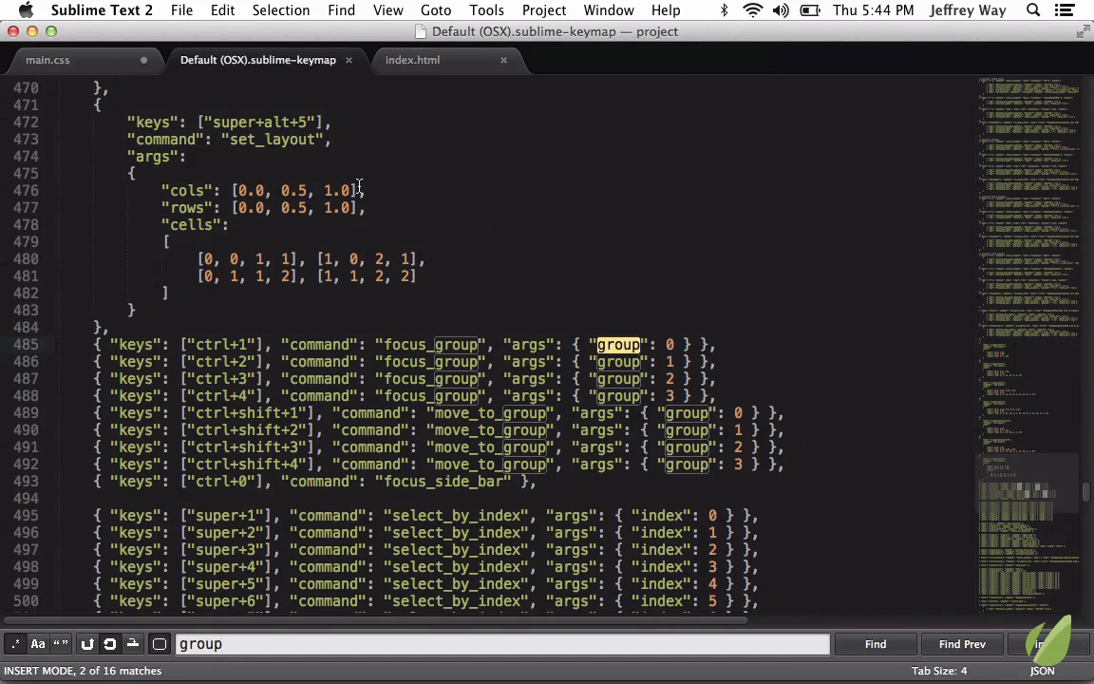
pyautogui.scroll(-3)
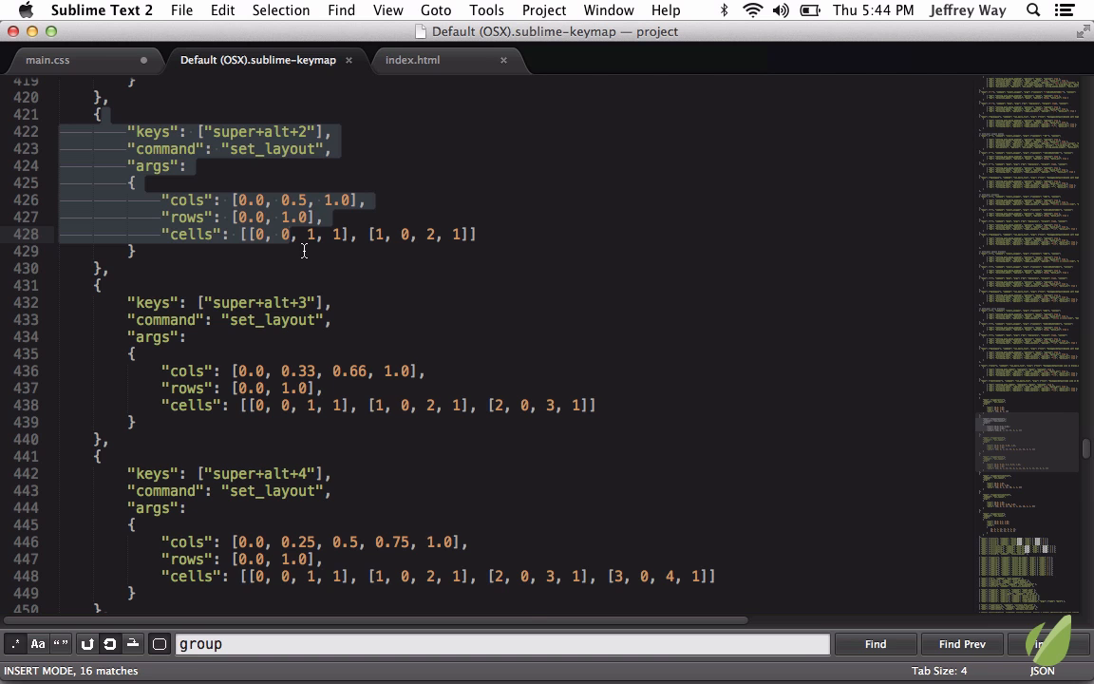
pyautogui.scroll(-3)
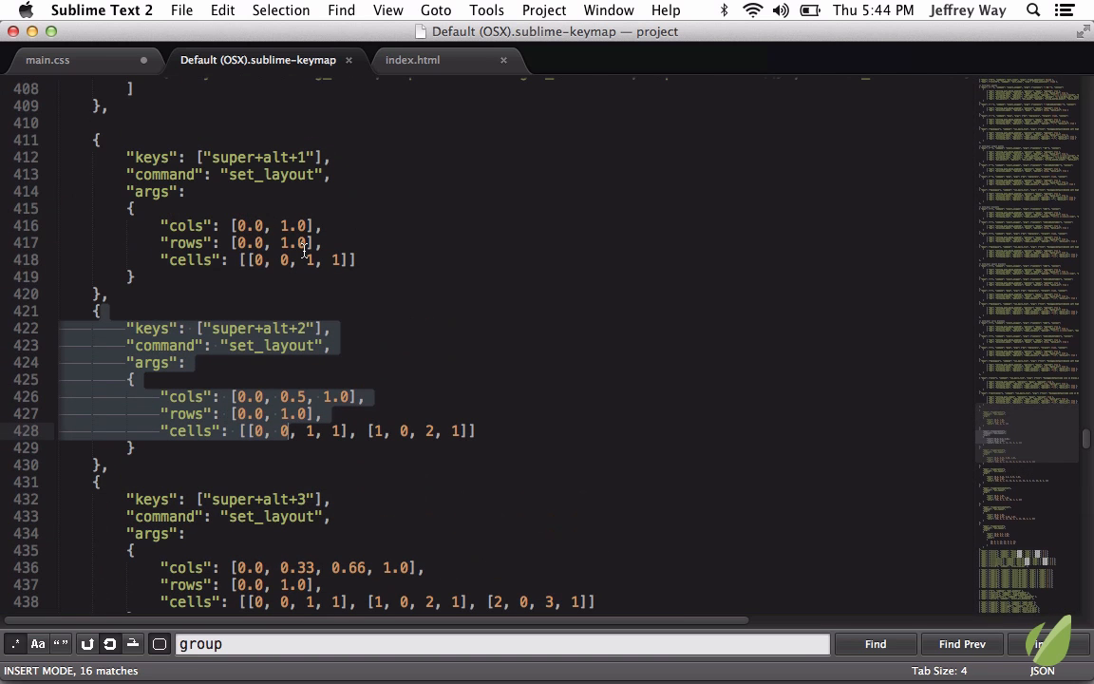
pyautogui.moveTo(387, 216)
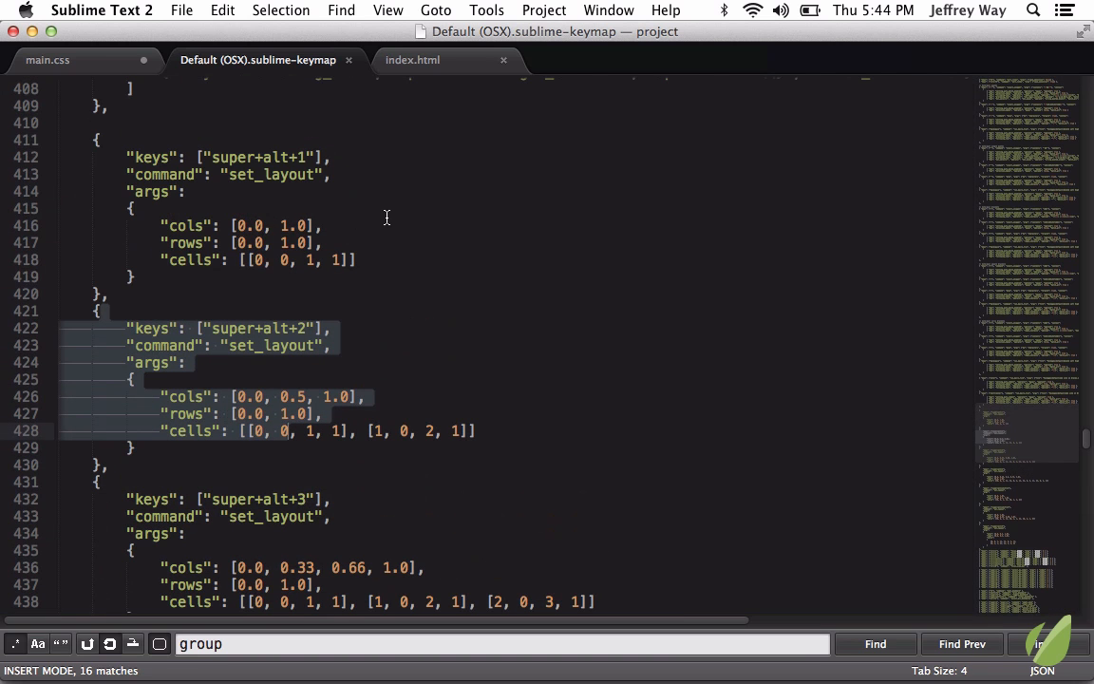
pyautogui.click(323, 328)
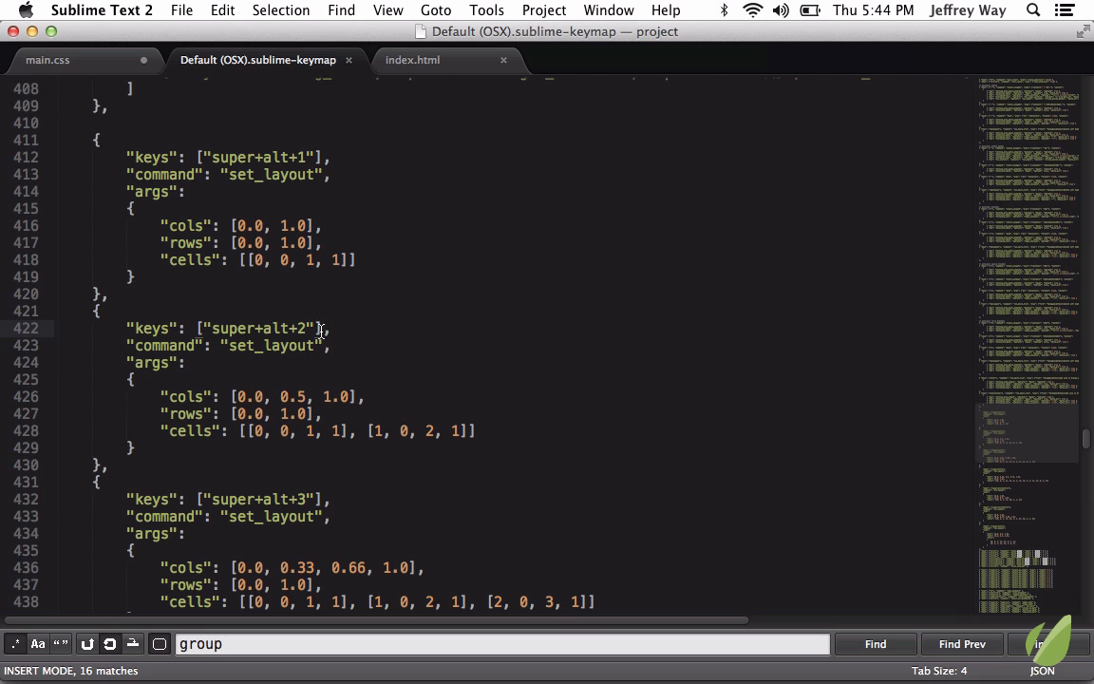
pyautogui.press('cmd+alt+2')
pyautogui.write('33, 0.66')
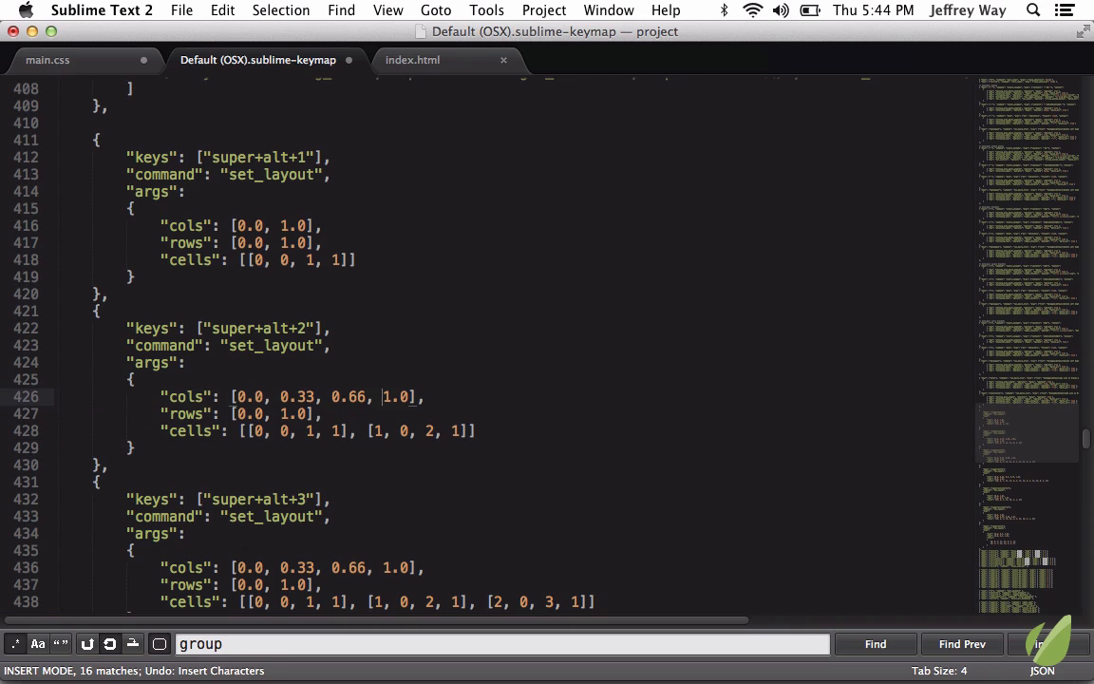
pyautogui.press('cmd+s')
pyautogui.write('5')
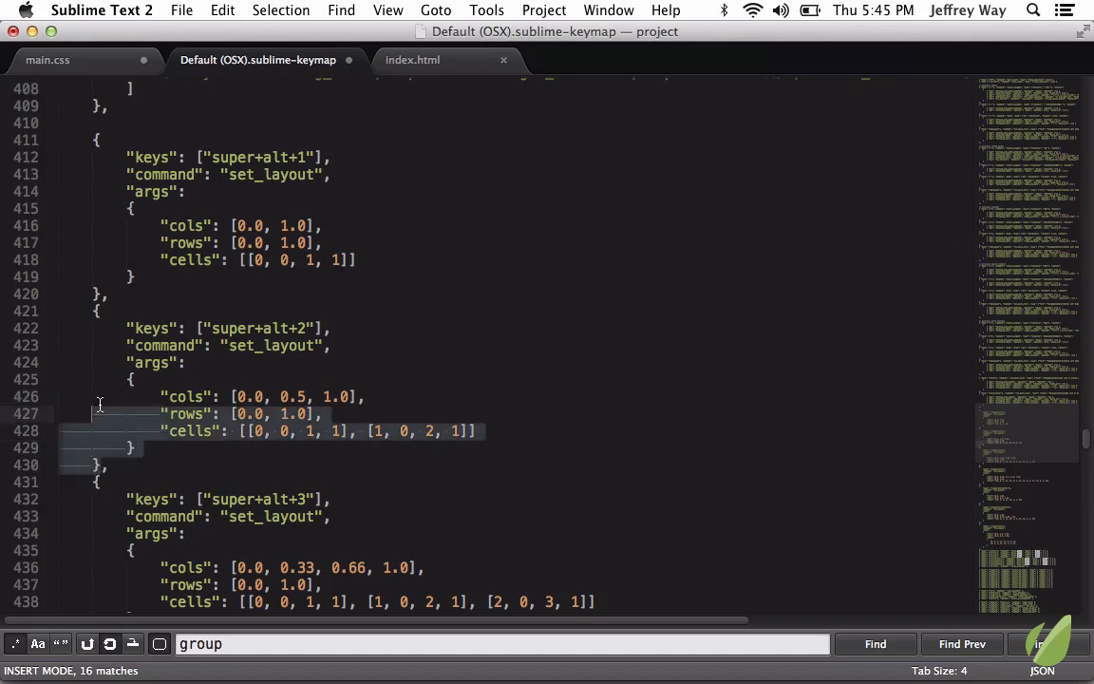
# - Paste a set_layout block into Key Bindings – User as super+alt+left with cols [0.0, 0.33, 1.0]
pyautogui.click(102, 10)
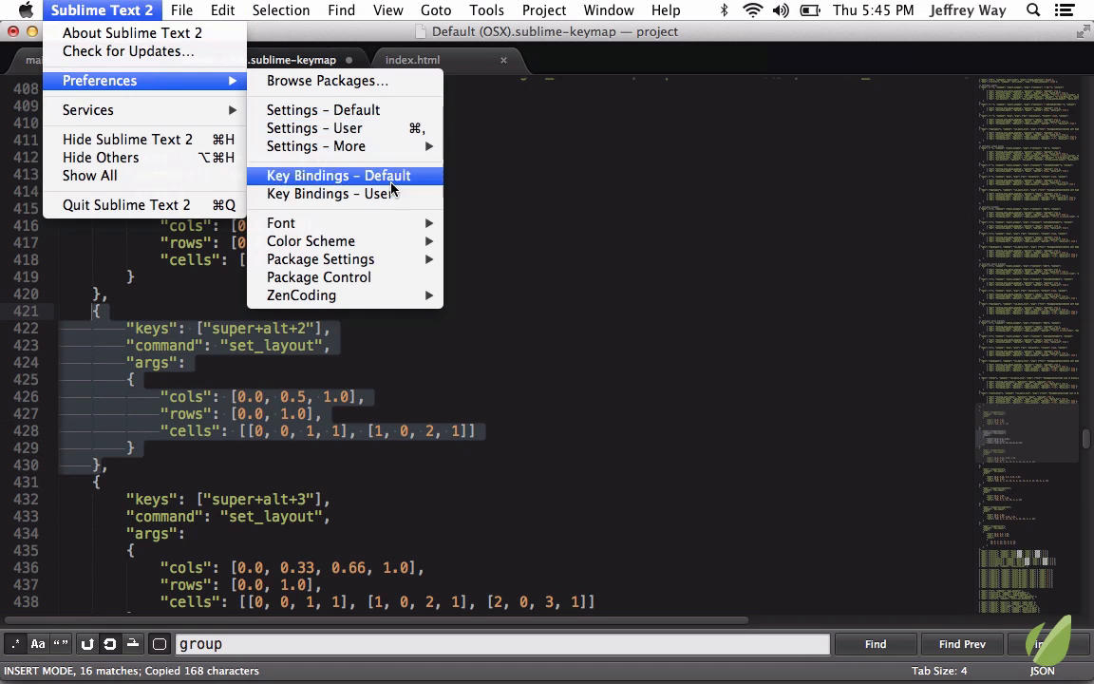
pyautogui.click(331, 194)
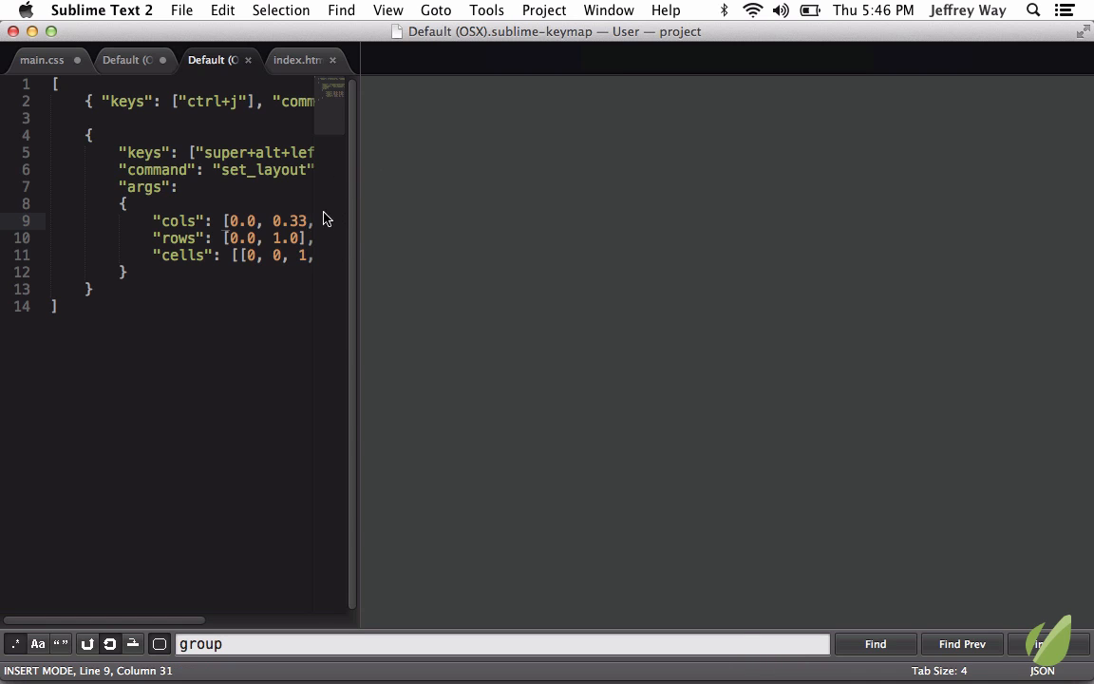
pyautogui.moveTo(598, 226)
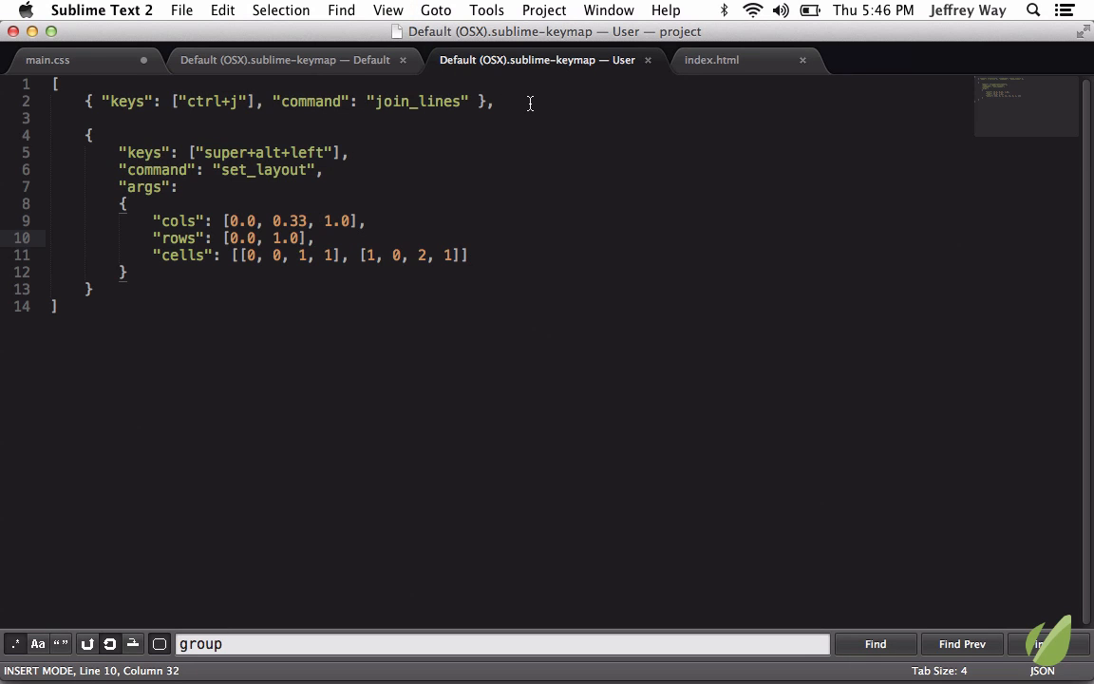
pyautogui.click(711, 60)
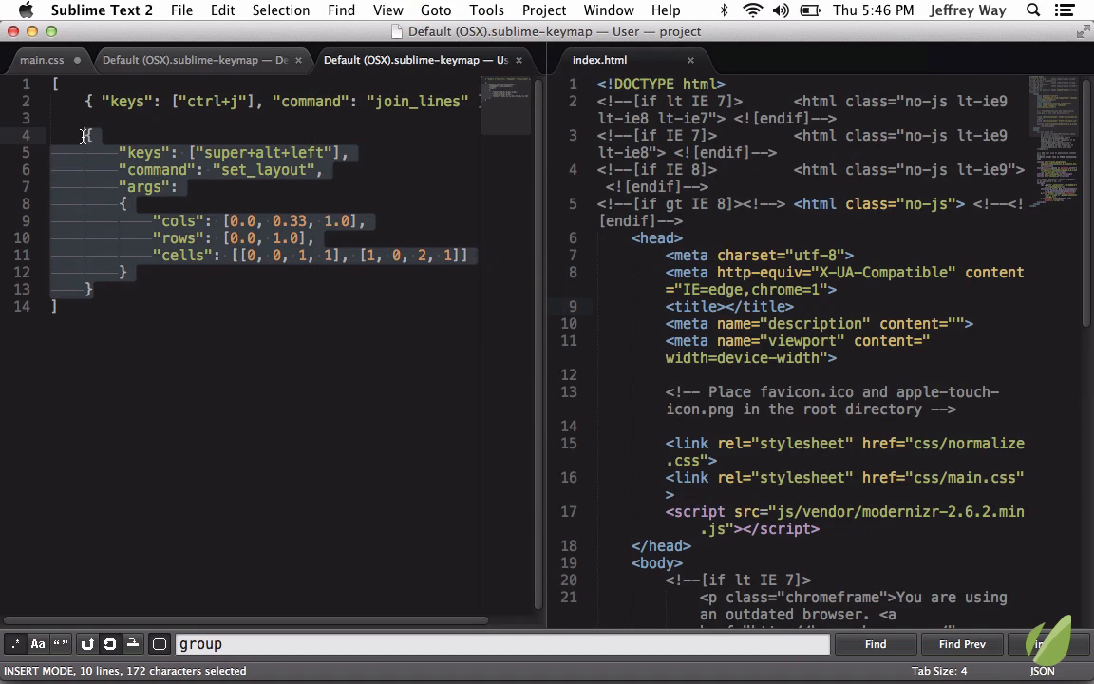
# - Duplicate the binding with cols 0.66, test it, then swap the left and right keys
pyautogui.press('cmd+c')
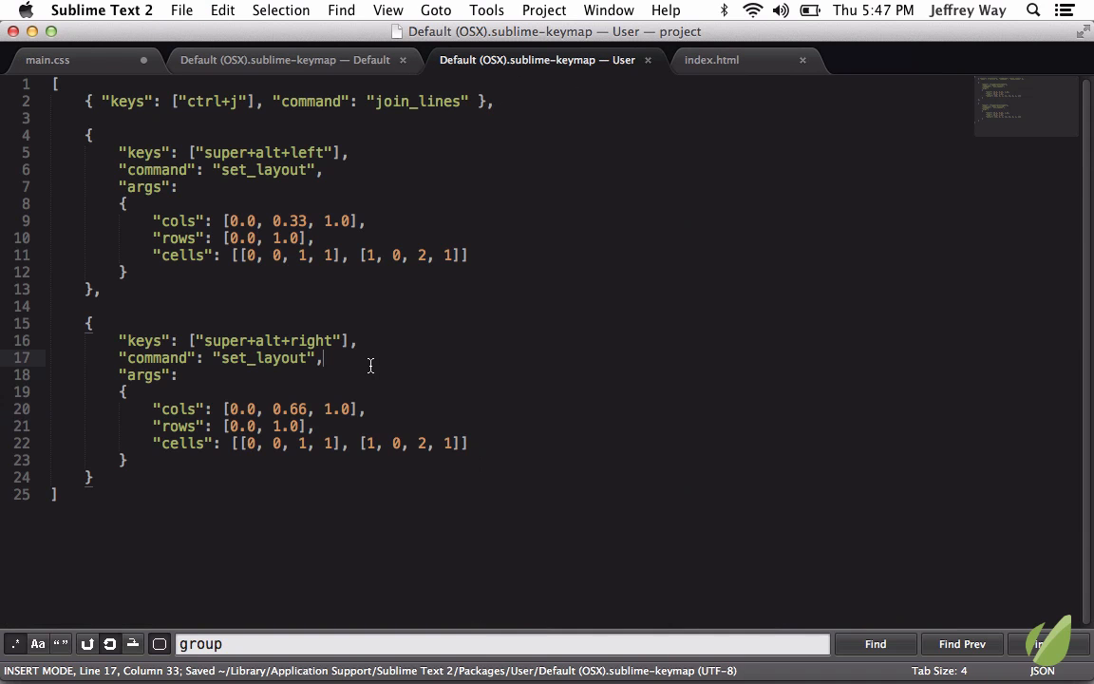
pyautogui.press('cmd+alt+left')
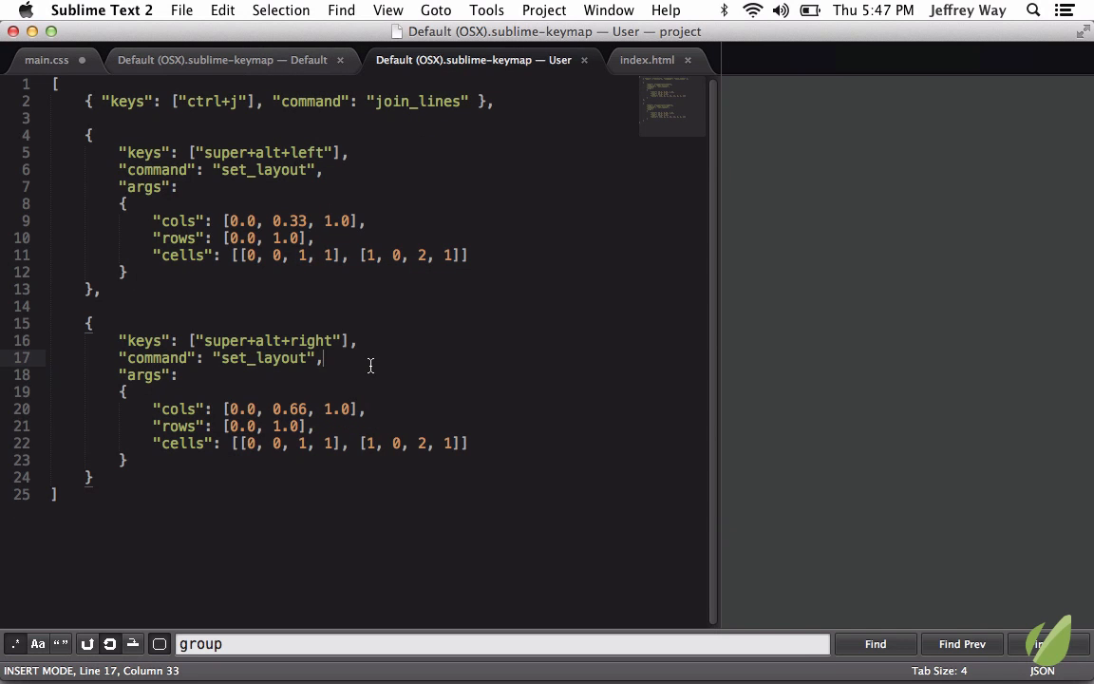
pyautogui.moveTo(347, 342)
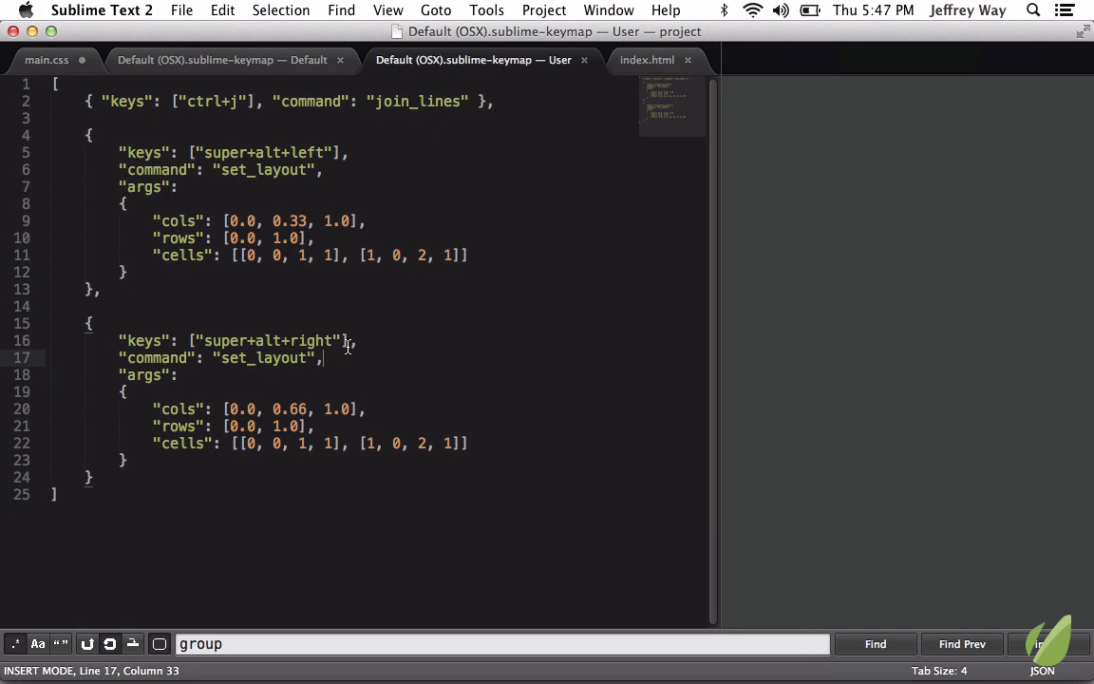
pyautogui.moveTo(340, 235)
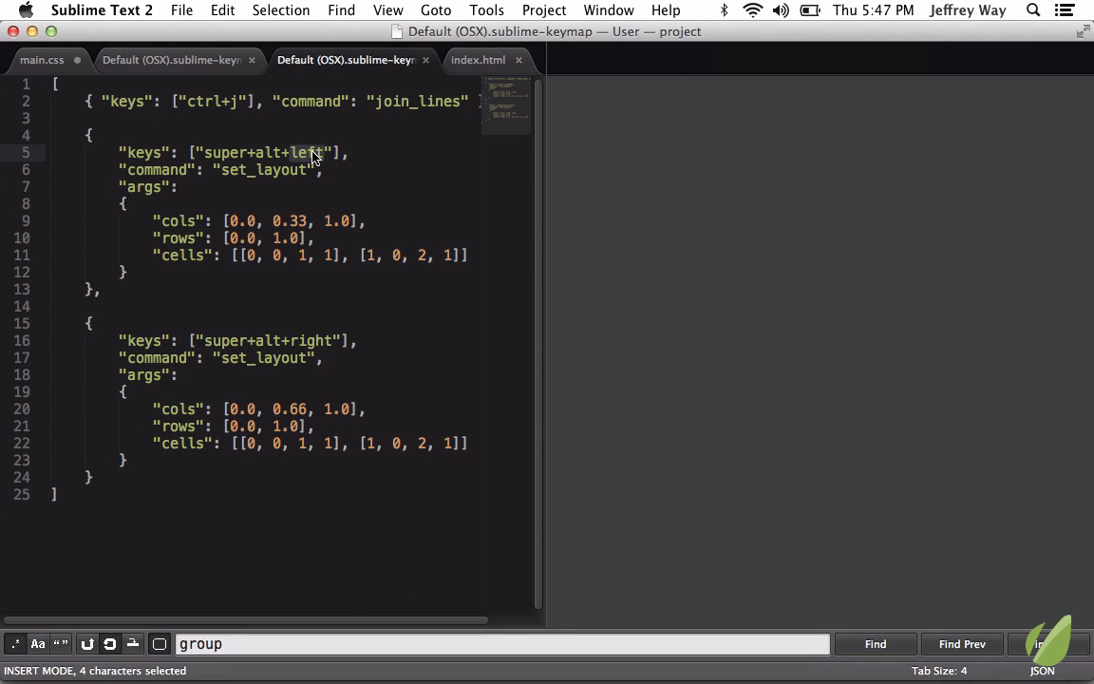
pyautogui.write('right')
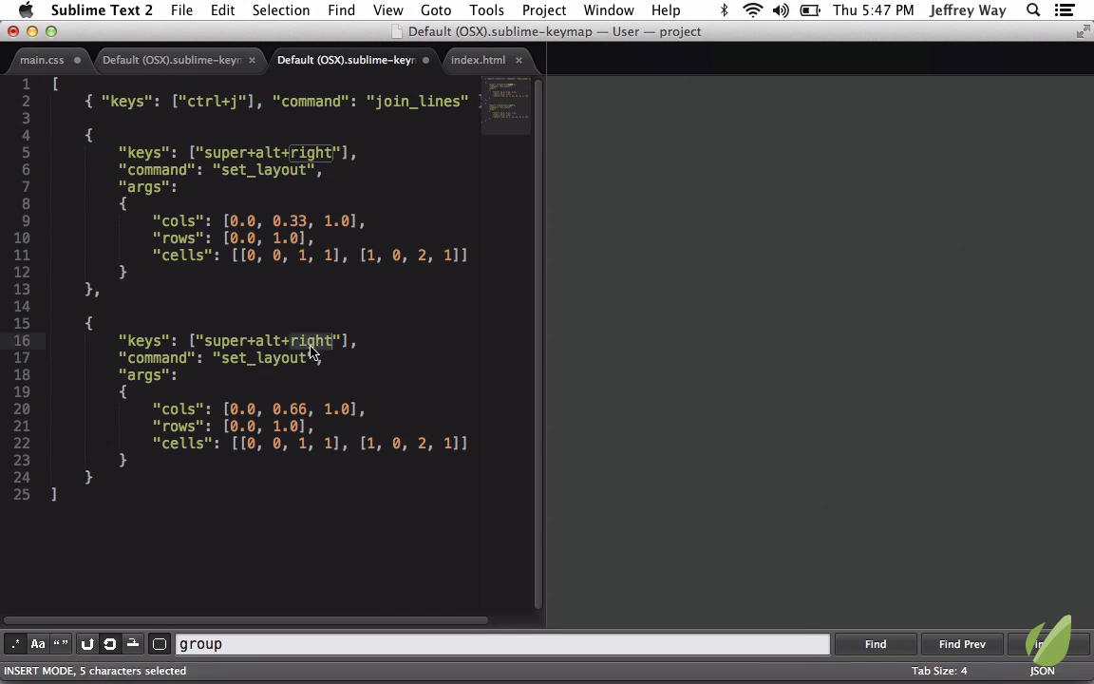
pyautogui.write('left')
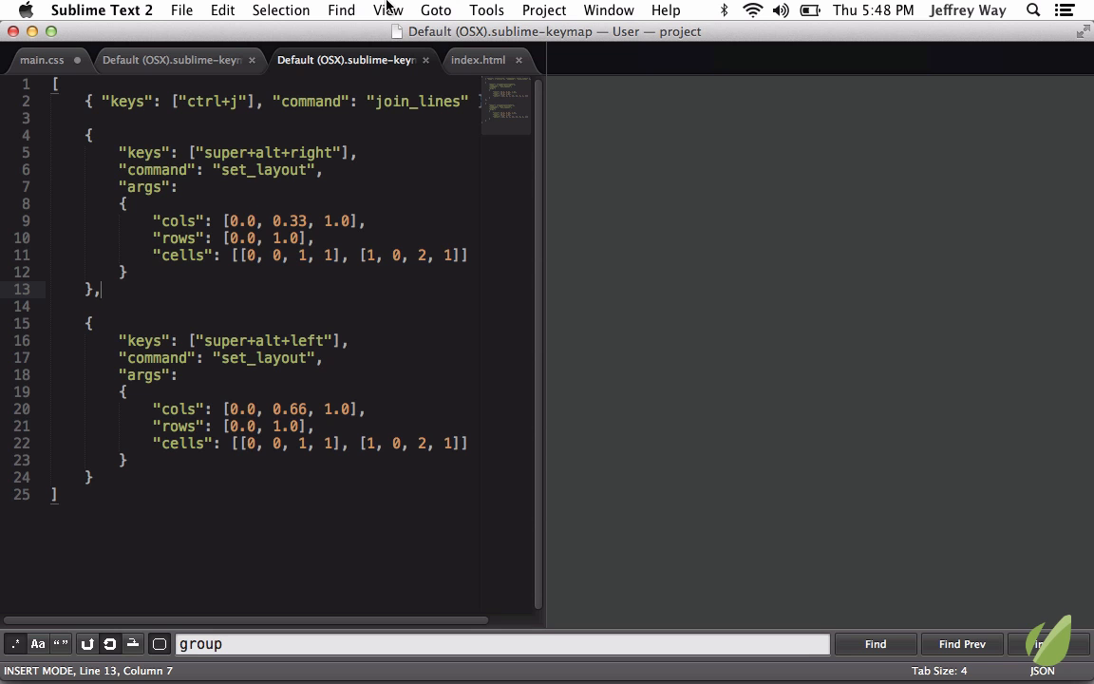
# - Copy the four move_to_group bindings from the default keymap into the user keymap as alt+1 to alt+4
pyautogui.click(388, 10)
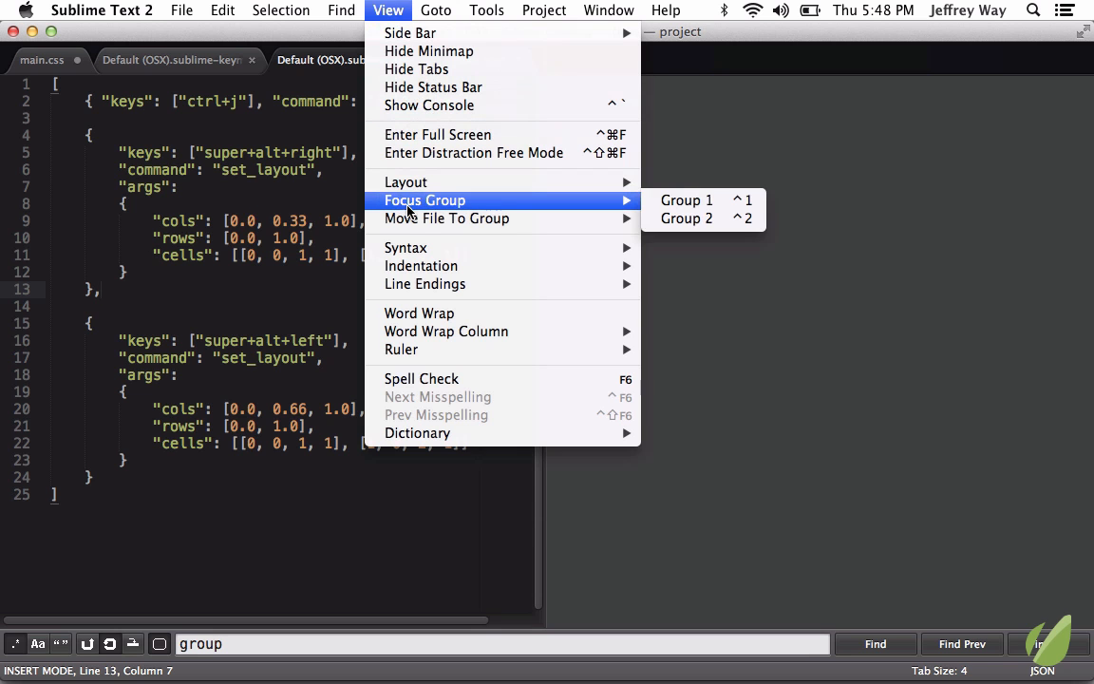
pyautogui.moveTo(446, 218)
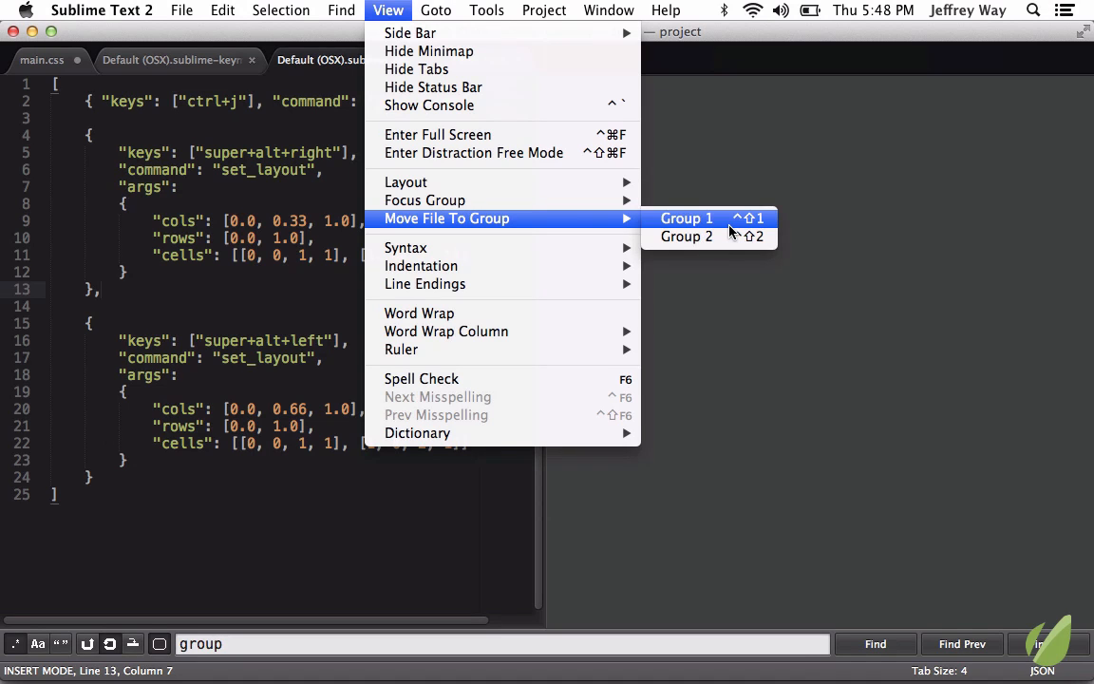
pyautogui.click(686, 218)
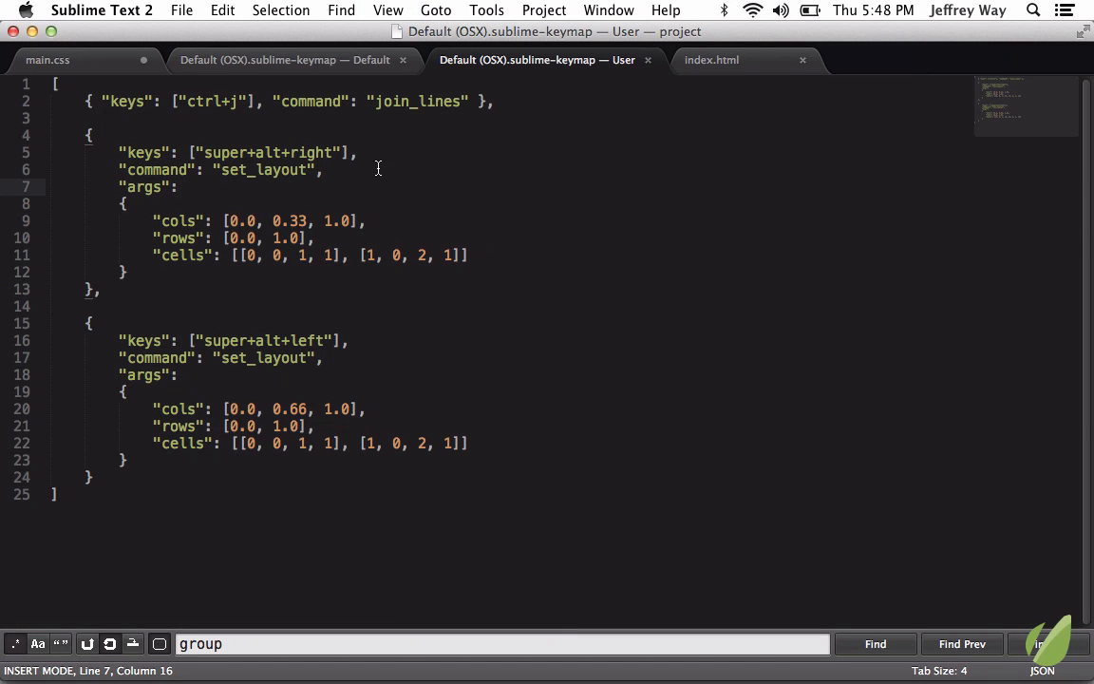
pyautogui.click(285, 60)
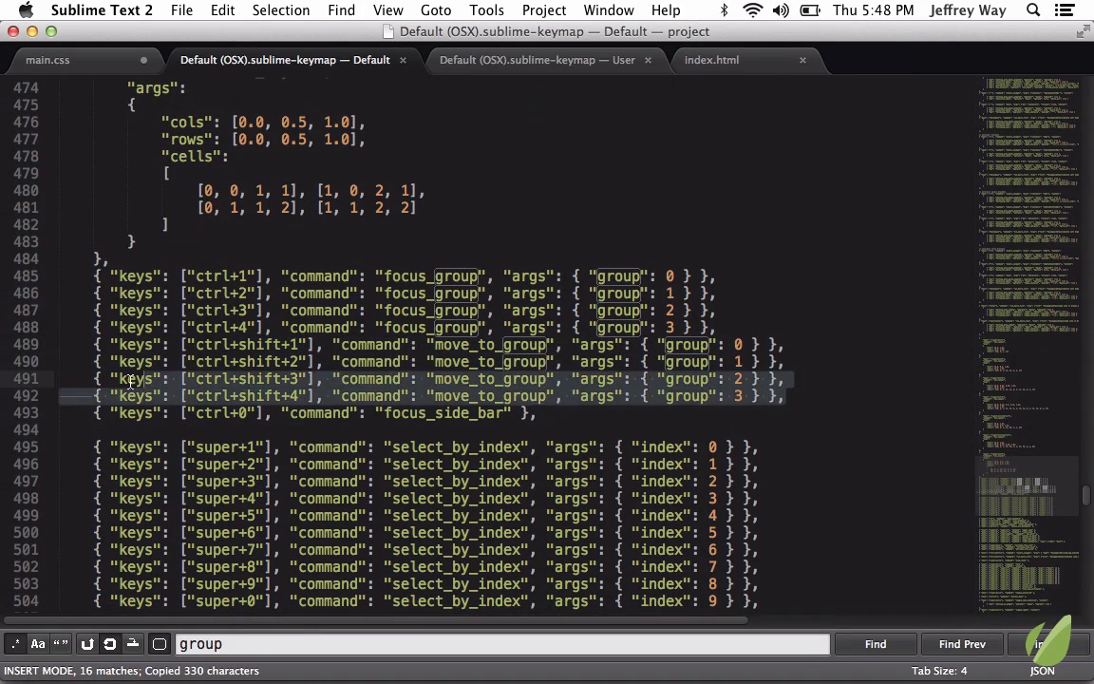
pyautogui.click(539, 59)
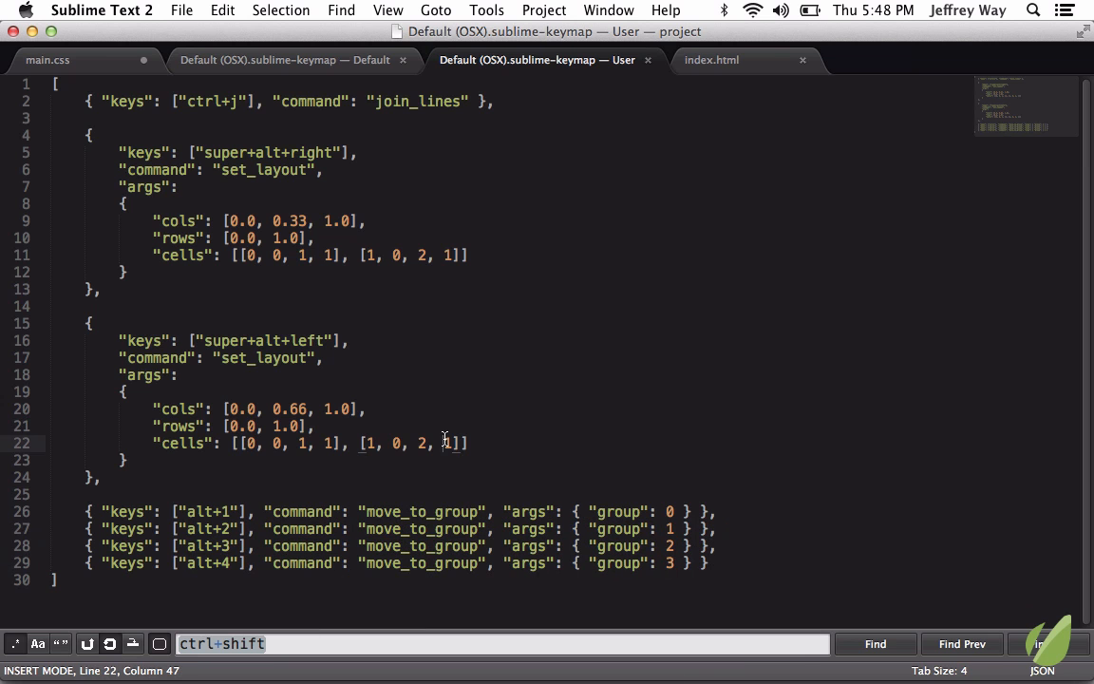
# - Save and close the user key bindings file, returning to index.html
pyautogui.press('cmd+alt+2')
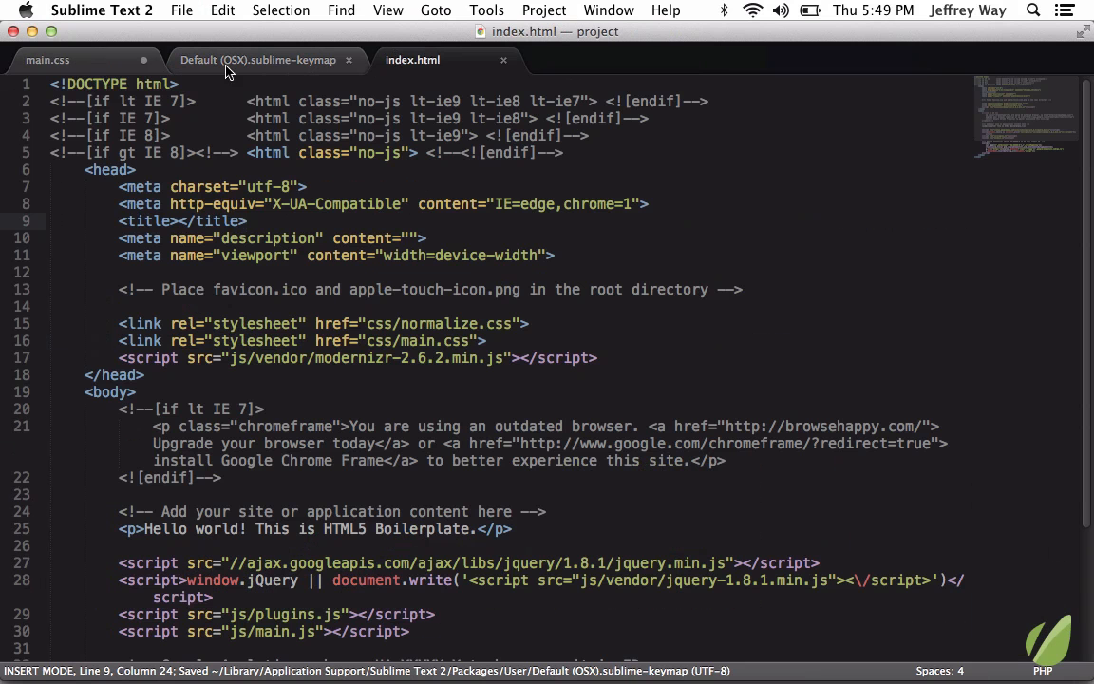
# - Close the default keymap and place index.html and main.css side by side in uneven panes
pyautogui.click(349, 59)
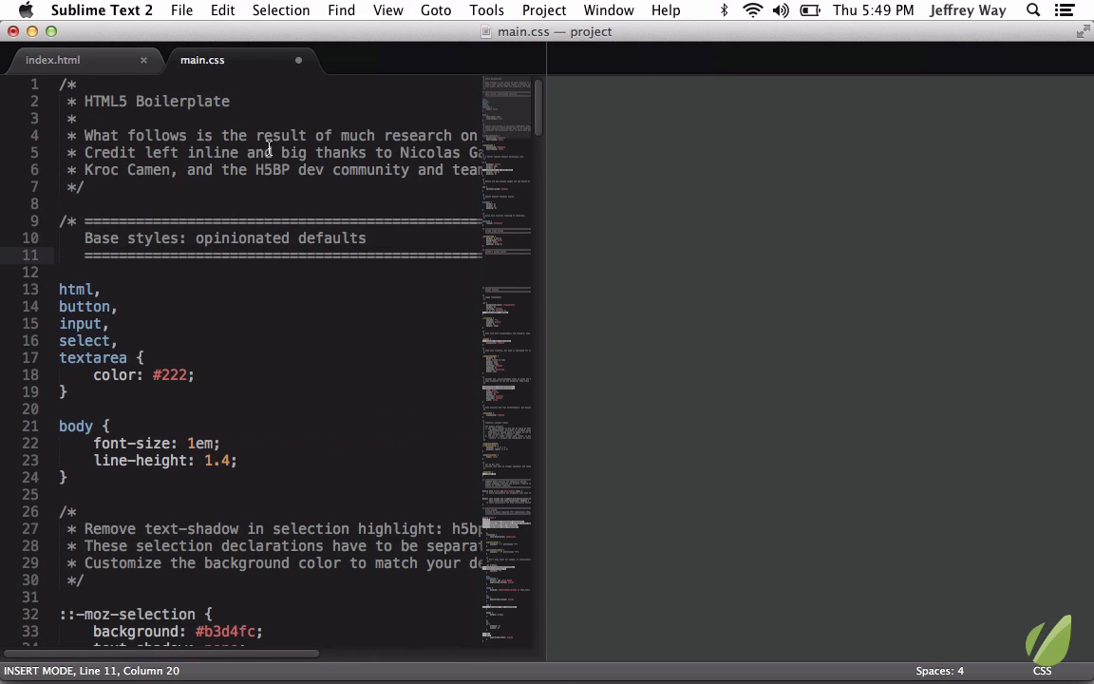
pyautogui.press('cmd+shift')
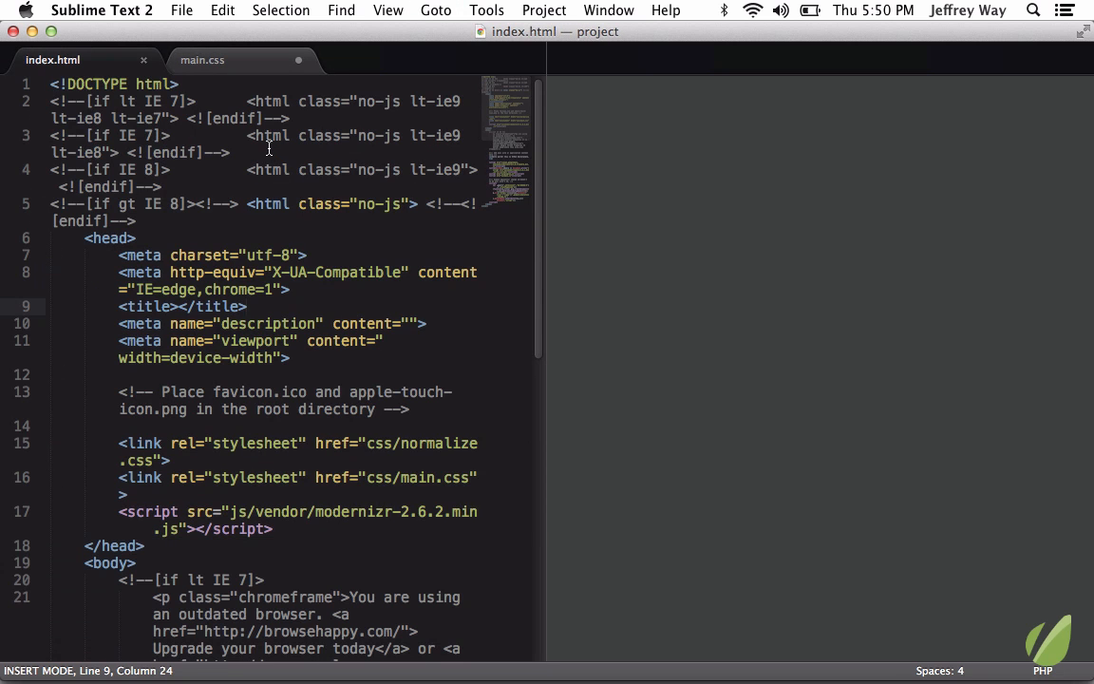
pyautogui.click(203, 60)
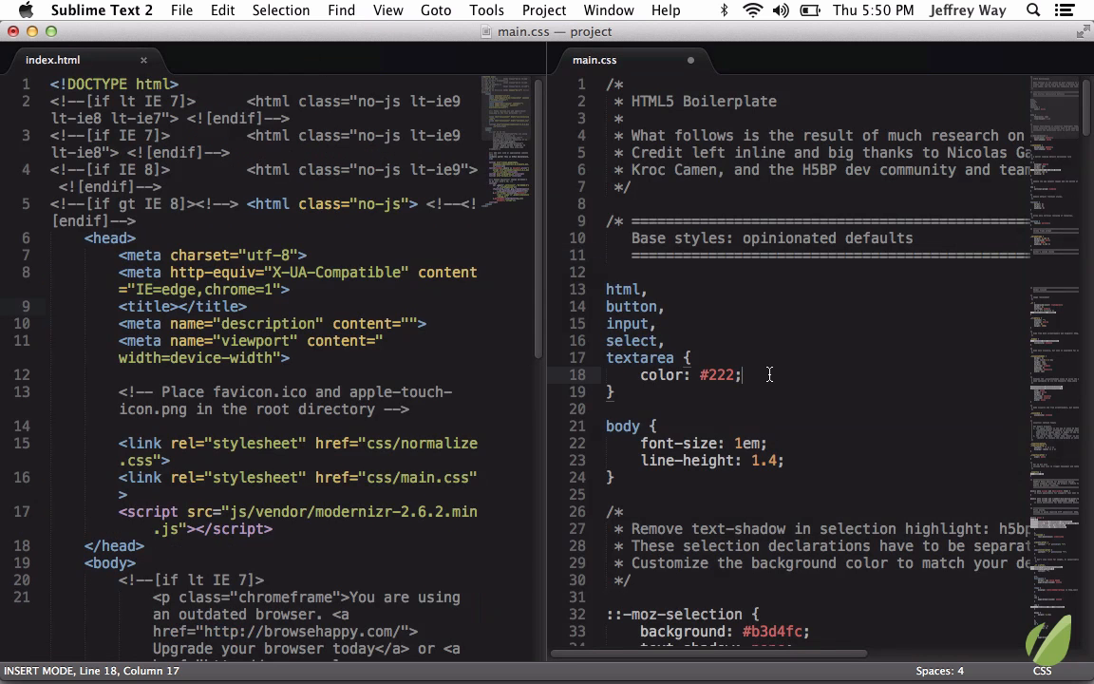
# - Add margin: 0; and padding: 2px; to the textarea rule in main.css
pyautogui.write('margin: 0;')
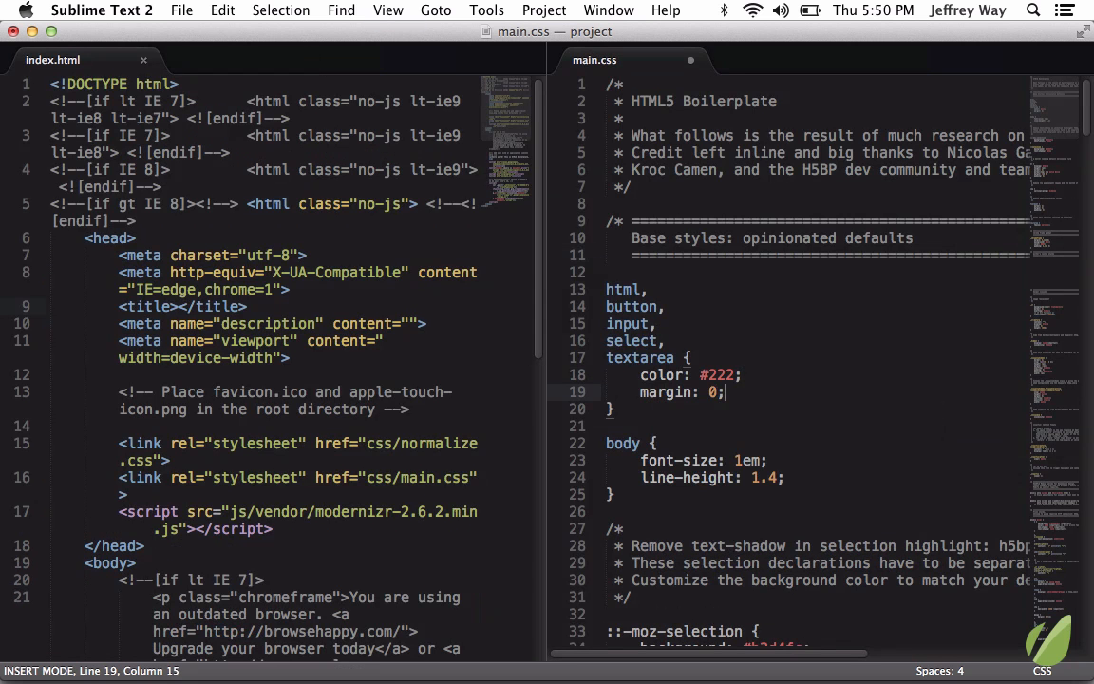
pyautogui.write('padding: 2;')
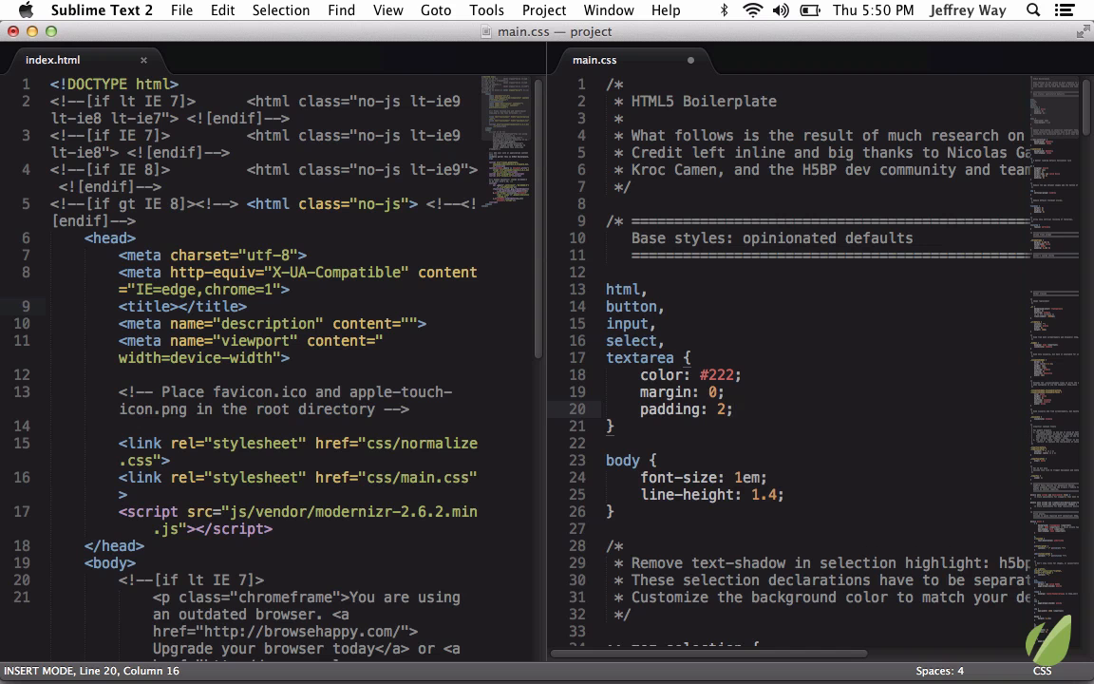
pyautogui.write('px')
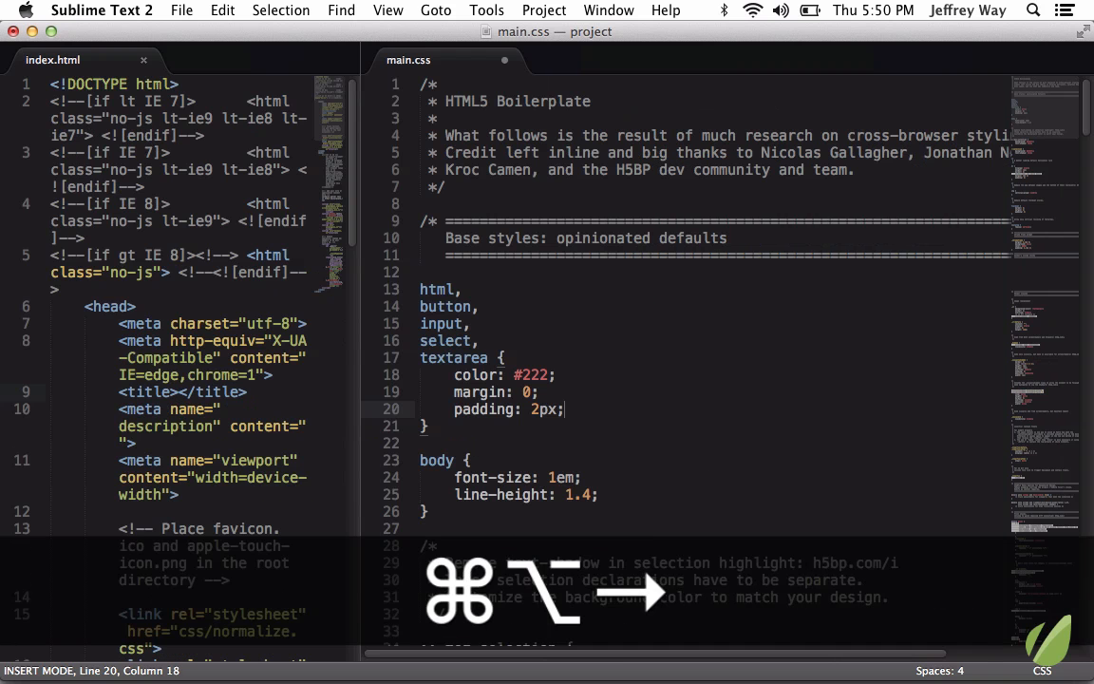